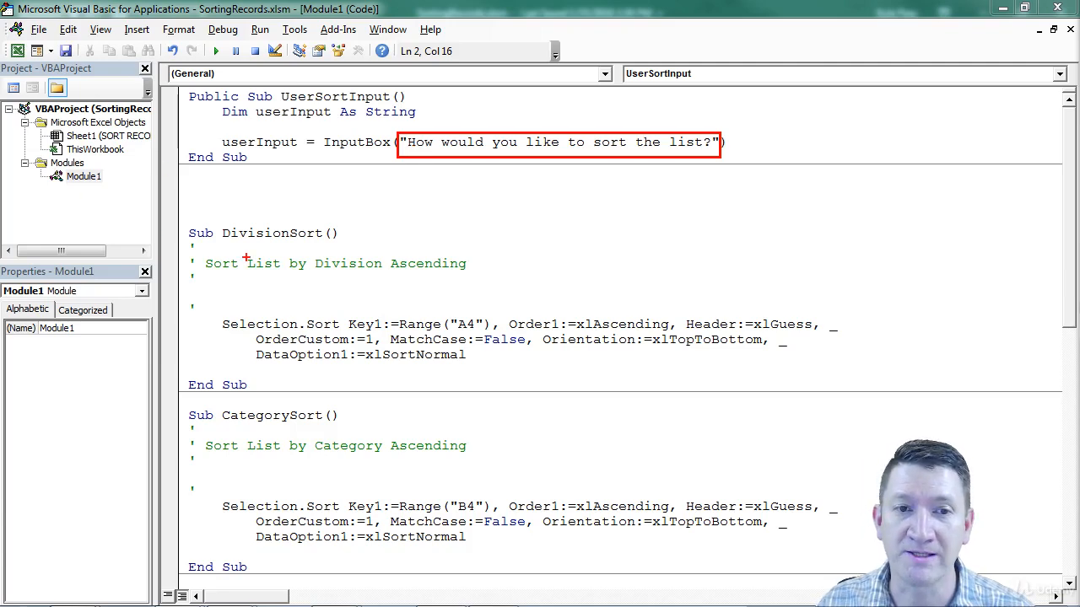
pyautogui.moveTo(261, 239)
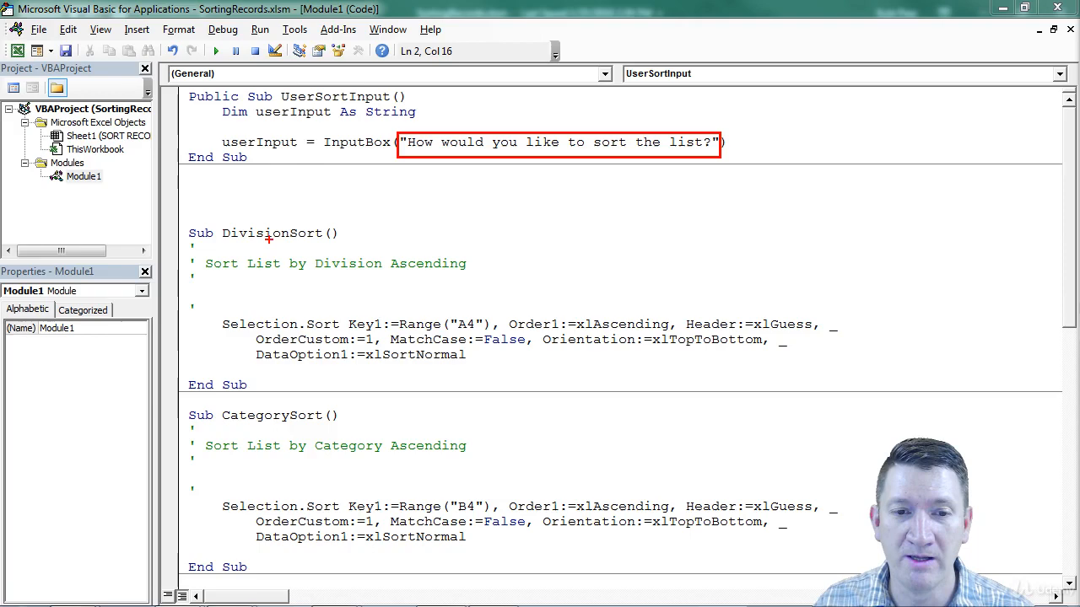
pyautogui.moveTo(270, 437)
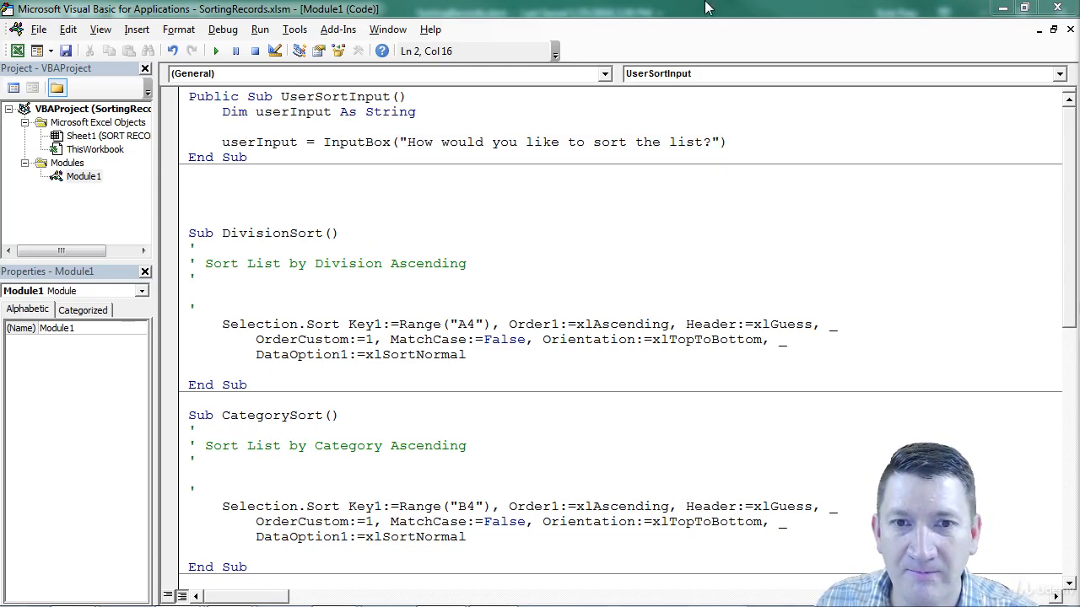
# - Delete the InputBox prompt text and begin a Dim declaration
pyautogui.moveTo(426, 142); pyautogui.dragTo(717, 142)
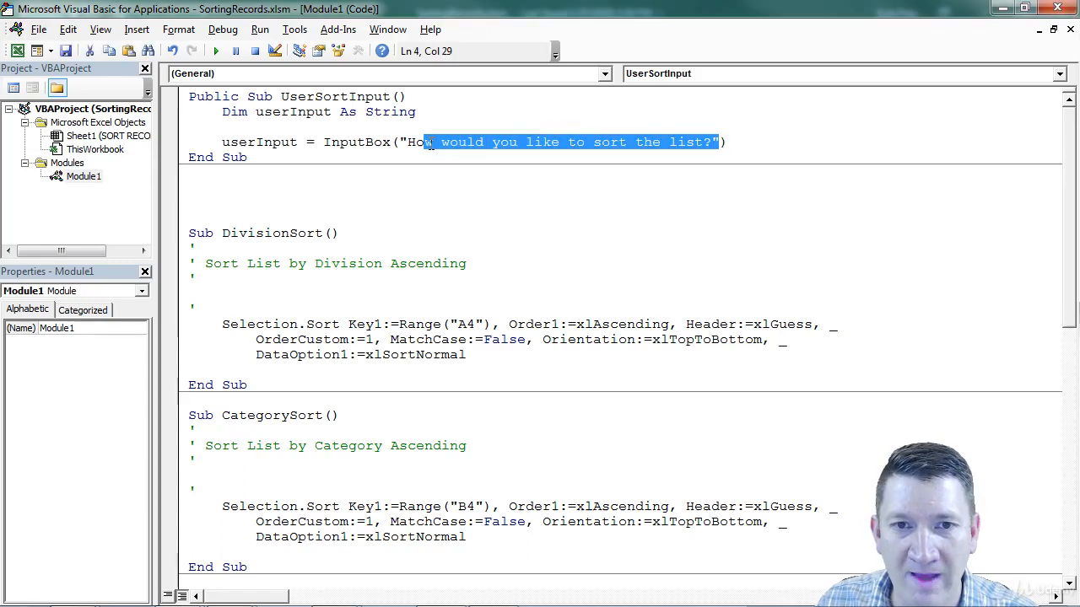
pyautogui.press('Delete')
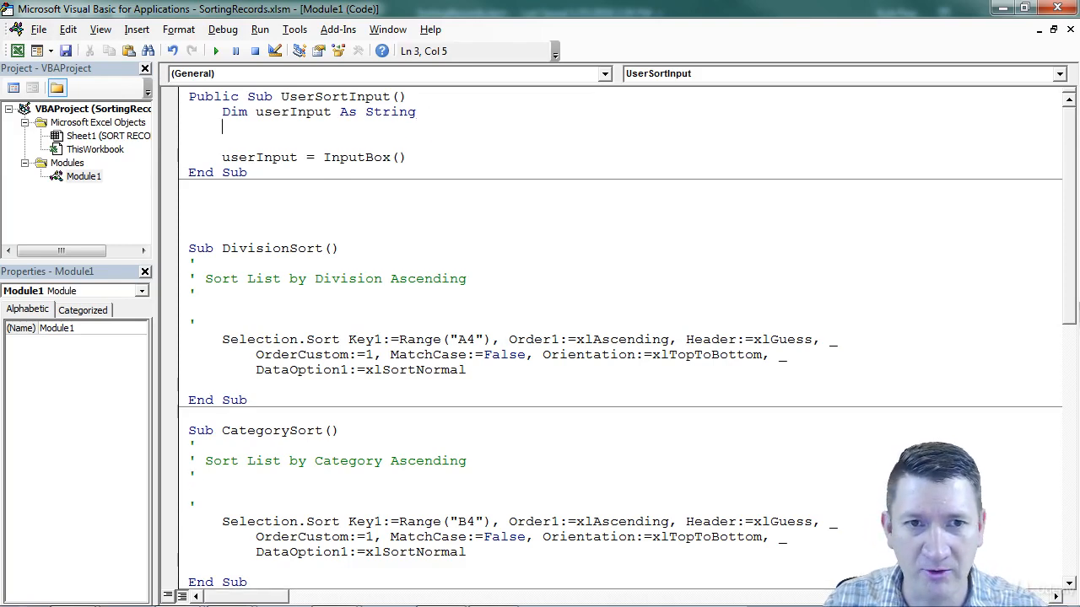
pyautogui.write('dim')
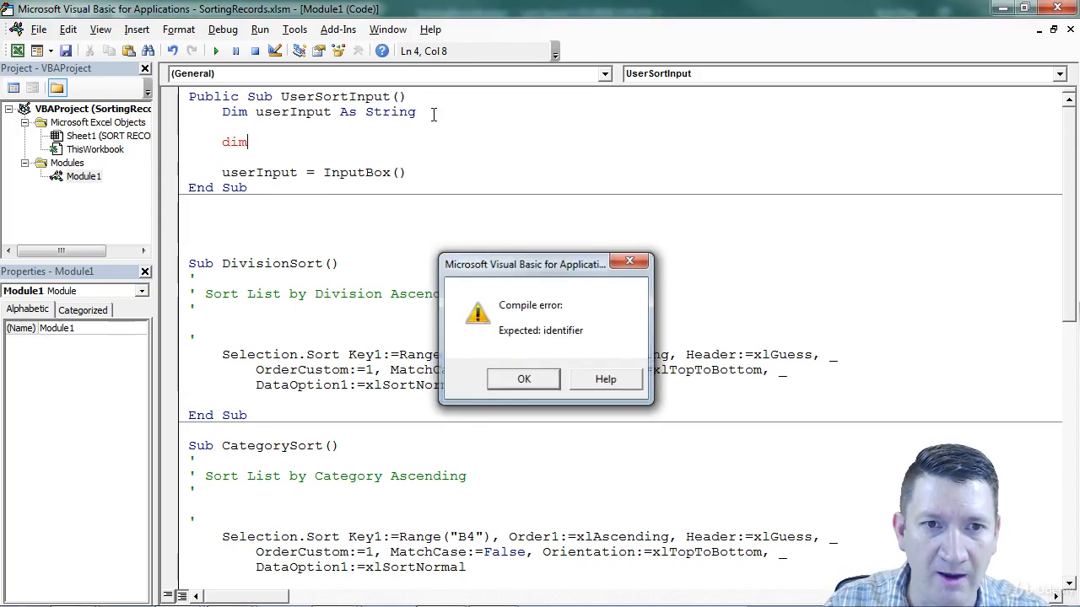
pyautogui.click(523, 378)
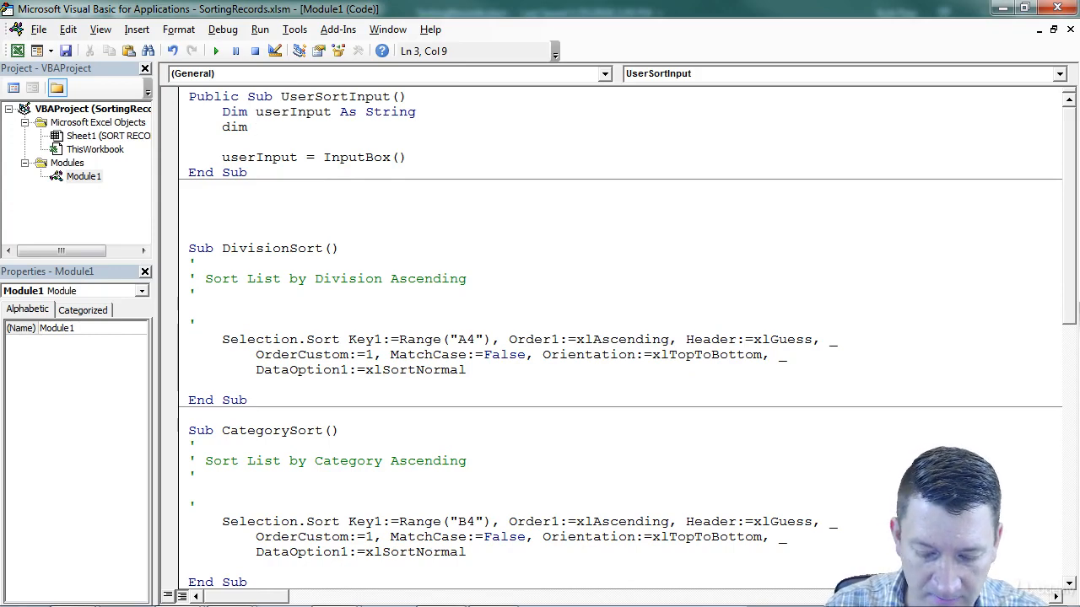
# - Declare promptMSG As String and begin a promptmsg assignment line
pyautogui.write('prompt')
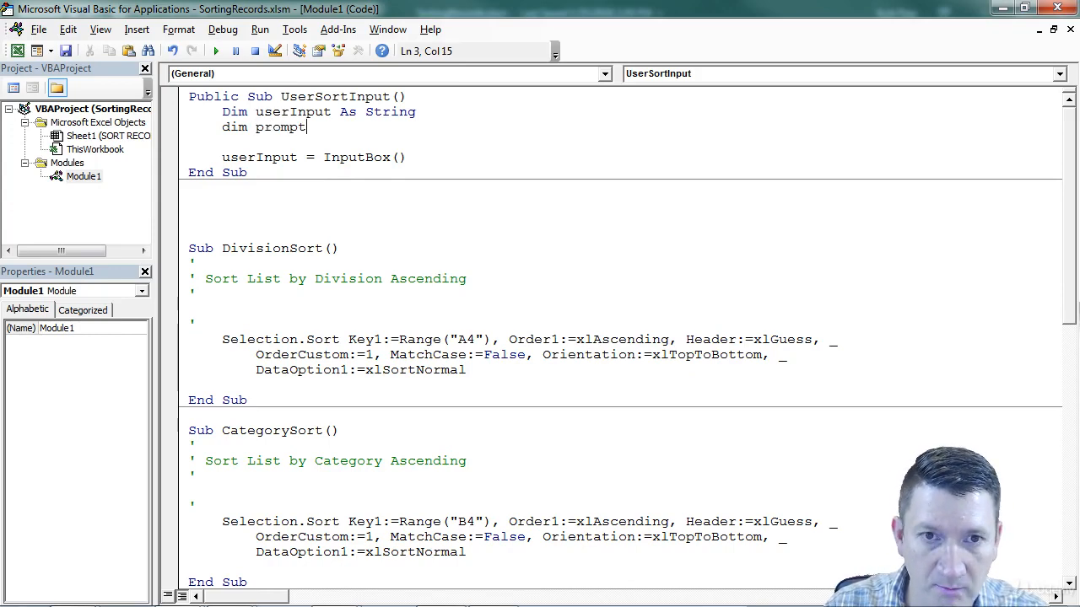
pyautogui.write('MSG')
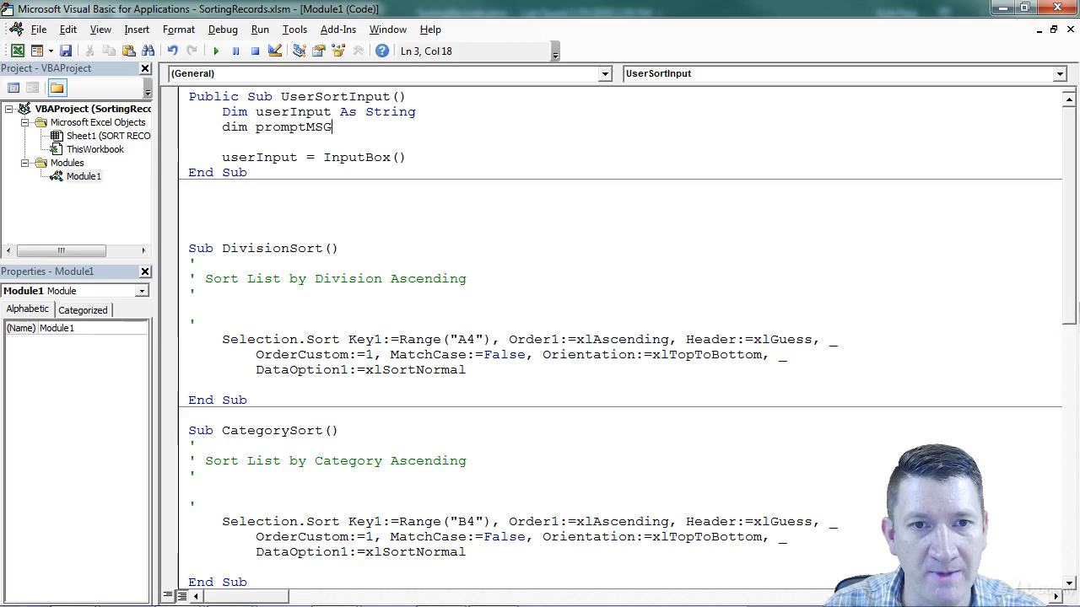
pyautogui.write('as str')
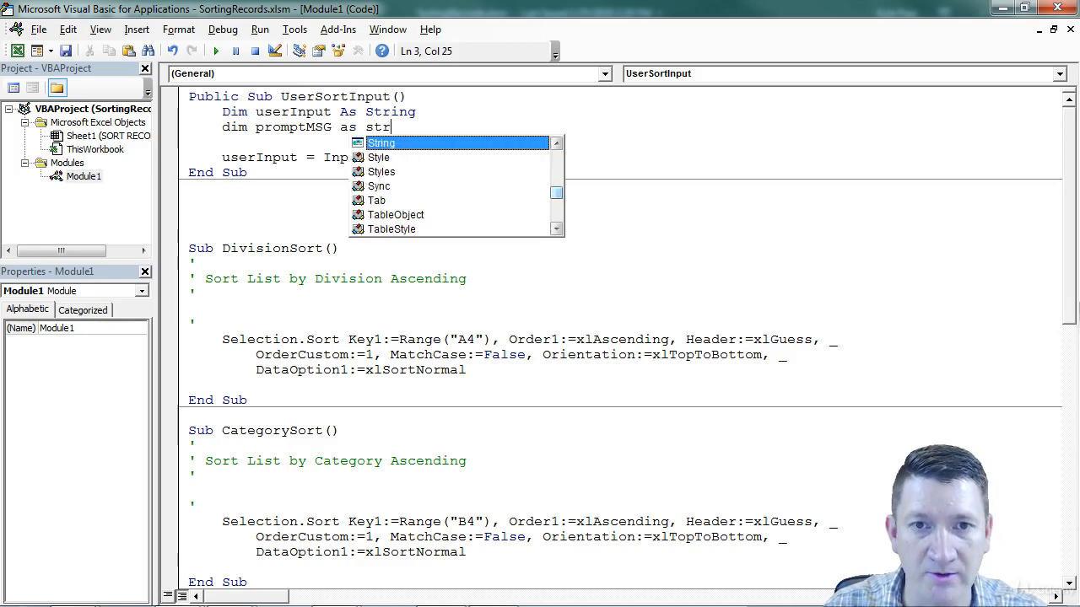
pyautogui.press('Enter')
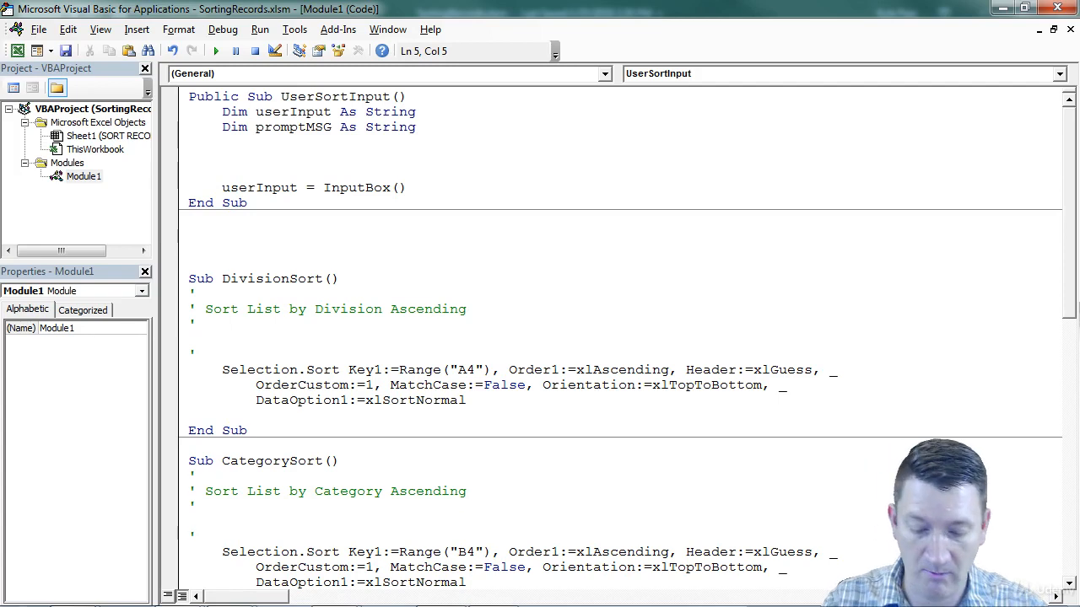
pyautogui.write('promptmsg =')
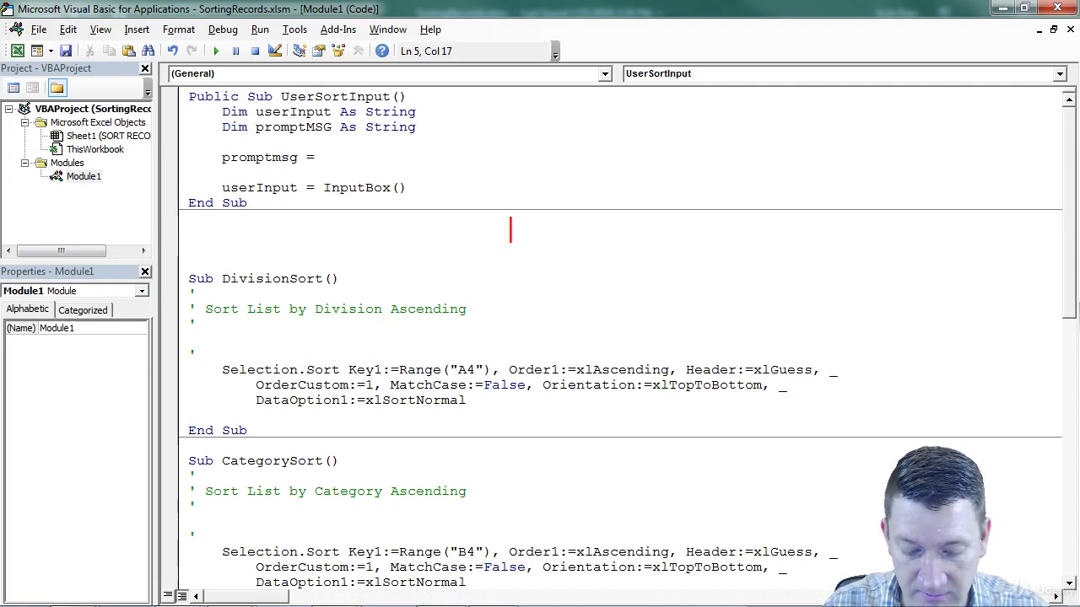
pyautogui.write('Sort the list')
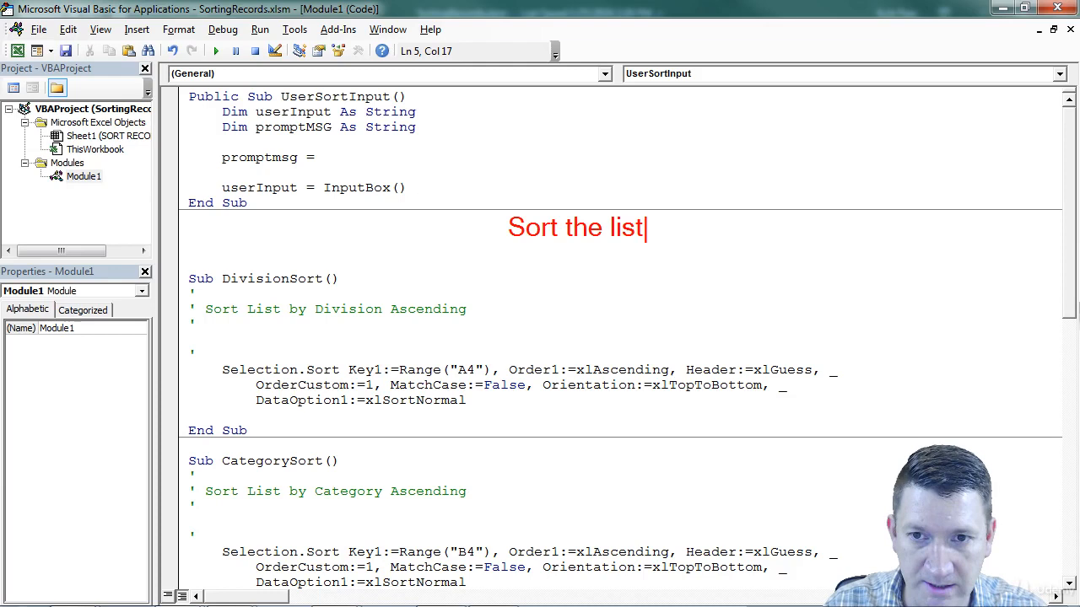
pyautogui.write('...')
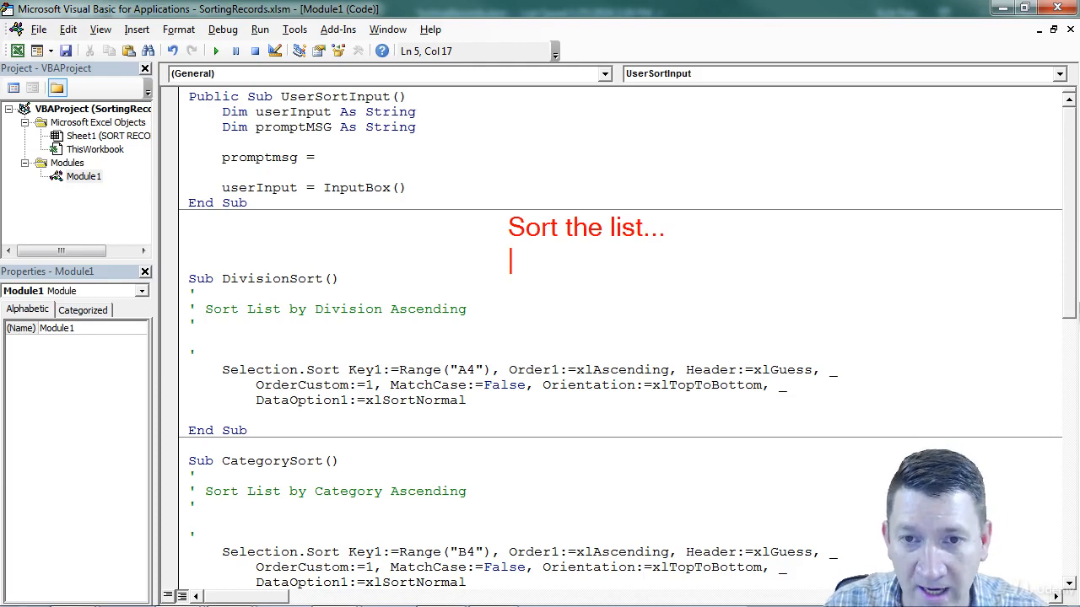
pyautogui.write('1')
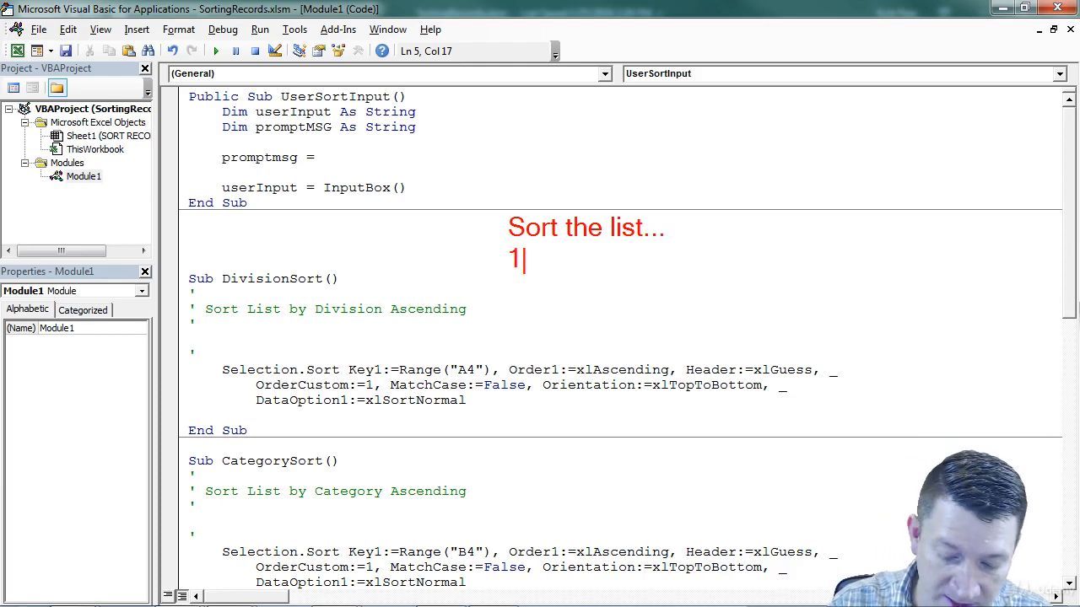
pyautogui.write('---')
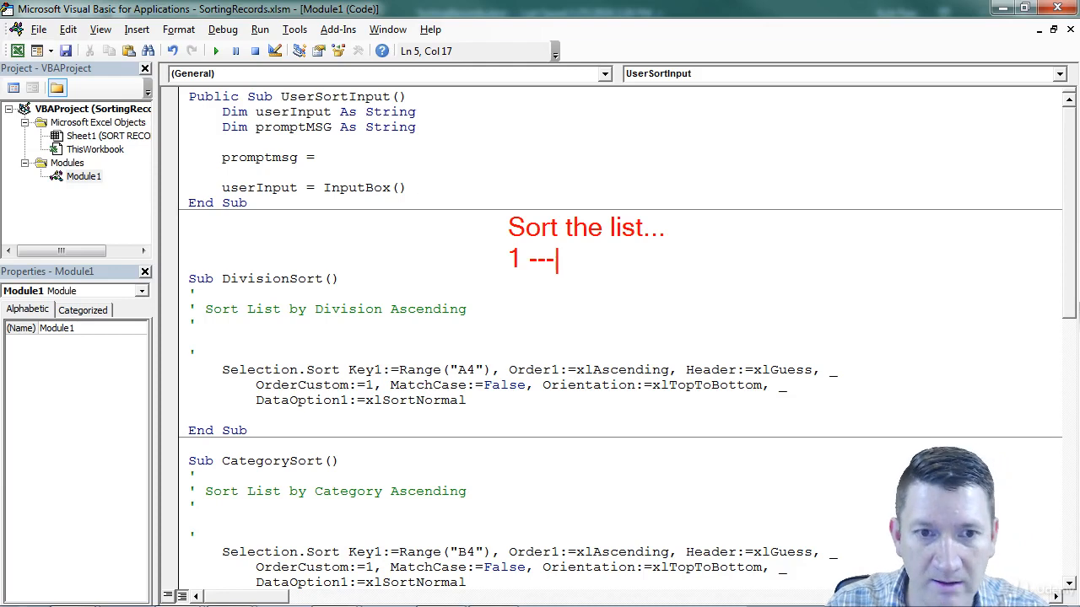
pyautogui.write('Sort by Division')
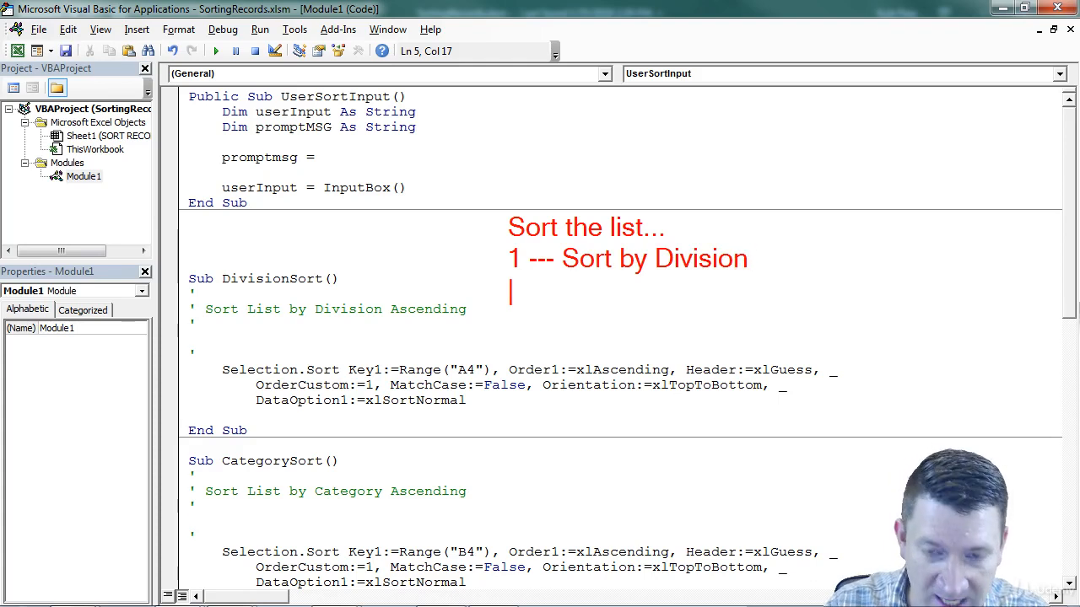
pyautogui.write('2 --- Sort by Cateog')
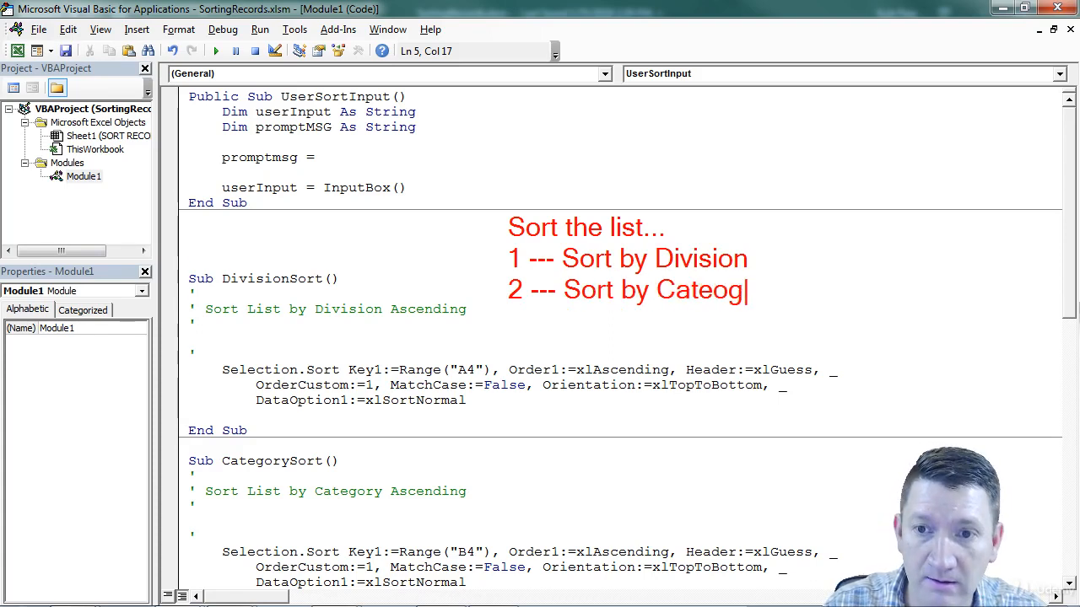
pyautogui.press('BackSpace')
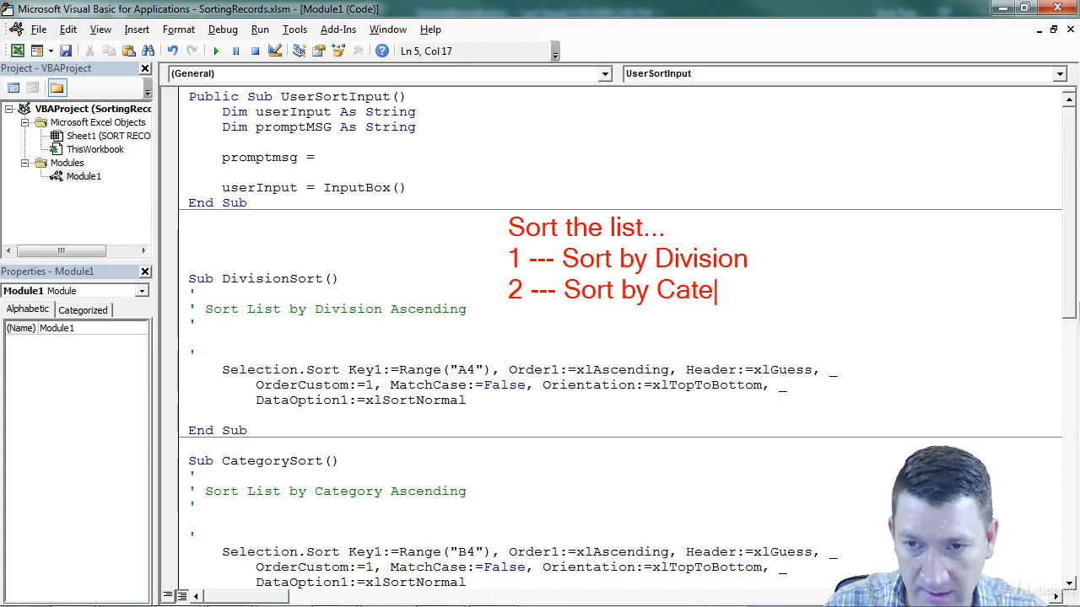
pyautogui.write('gory')
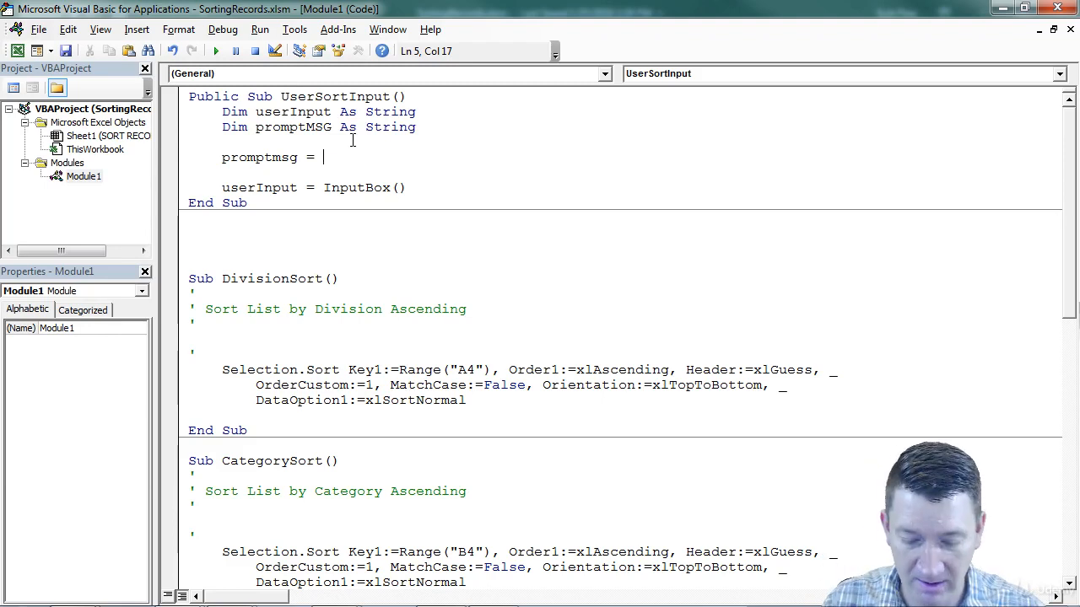
# - Assign promptmsg the text "Enter a numeric value to sort..." followed by & vbcrlf
pyautogui.write('"')
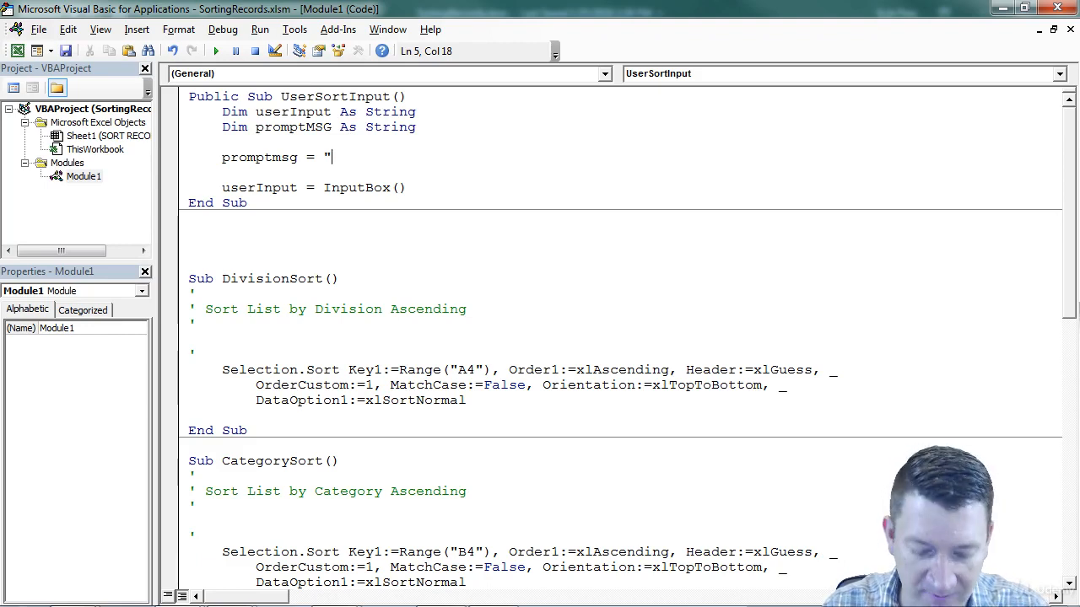
pyautogui.write('Enter a')
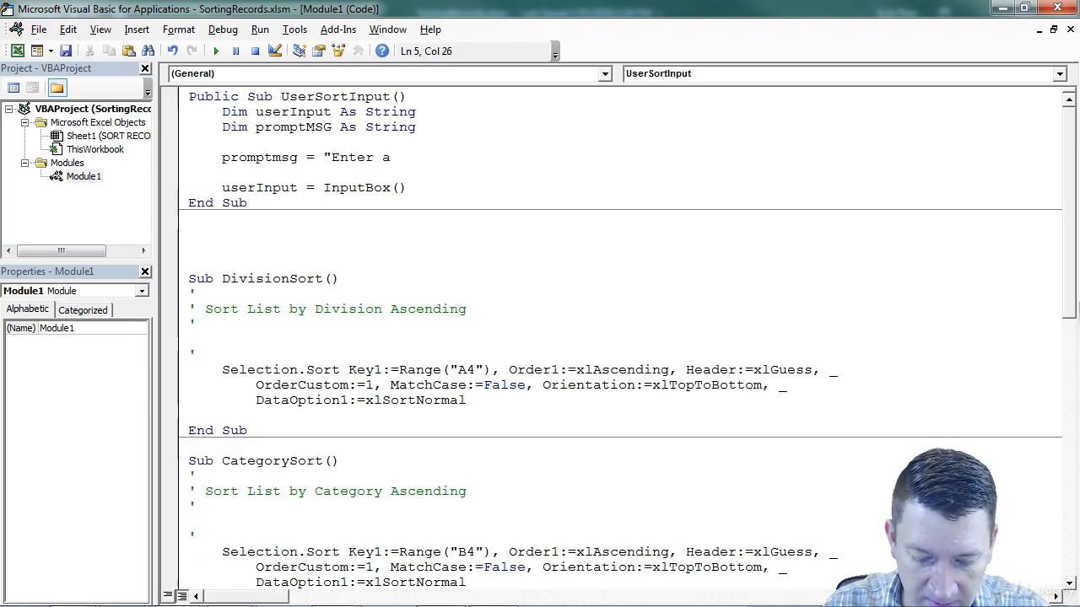
pyautogui.write('numeric')
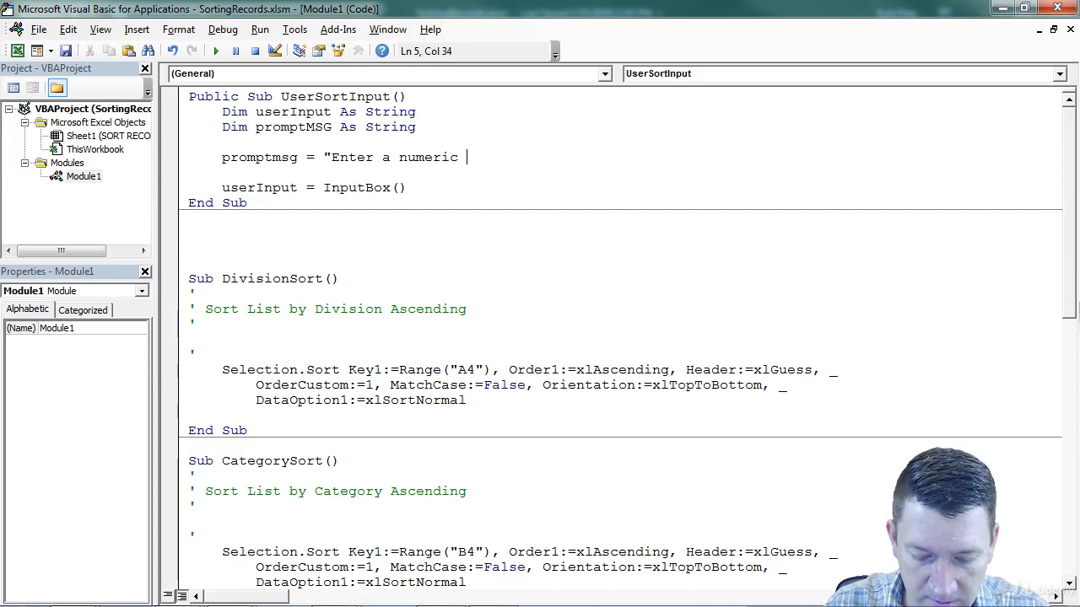
pyautogui.write('value to sort')
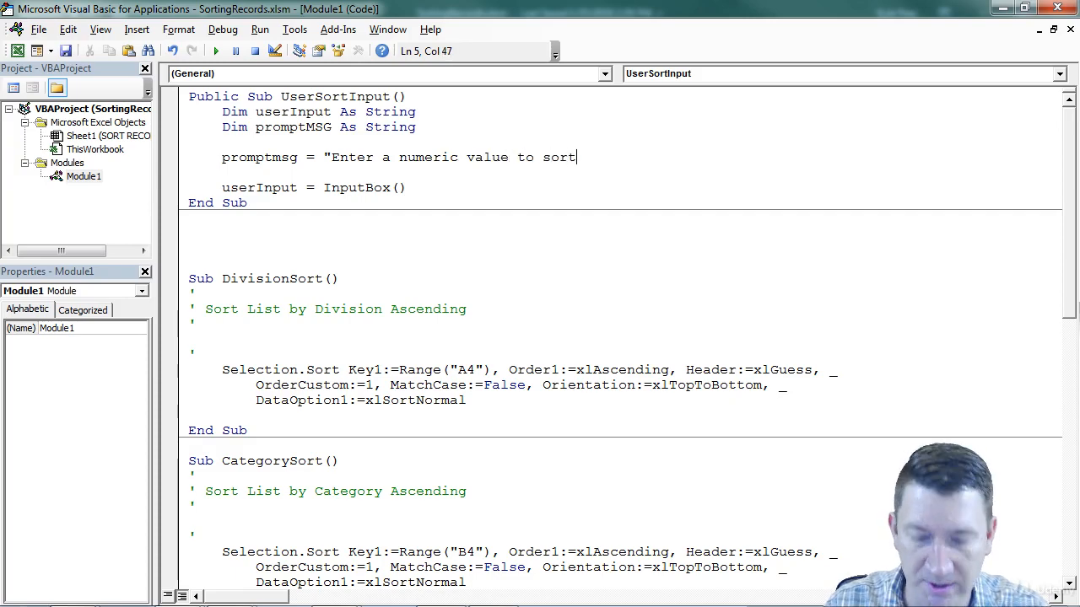
pyautogui.write('...')
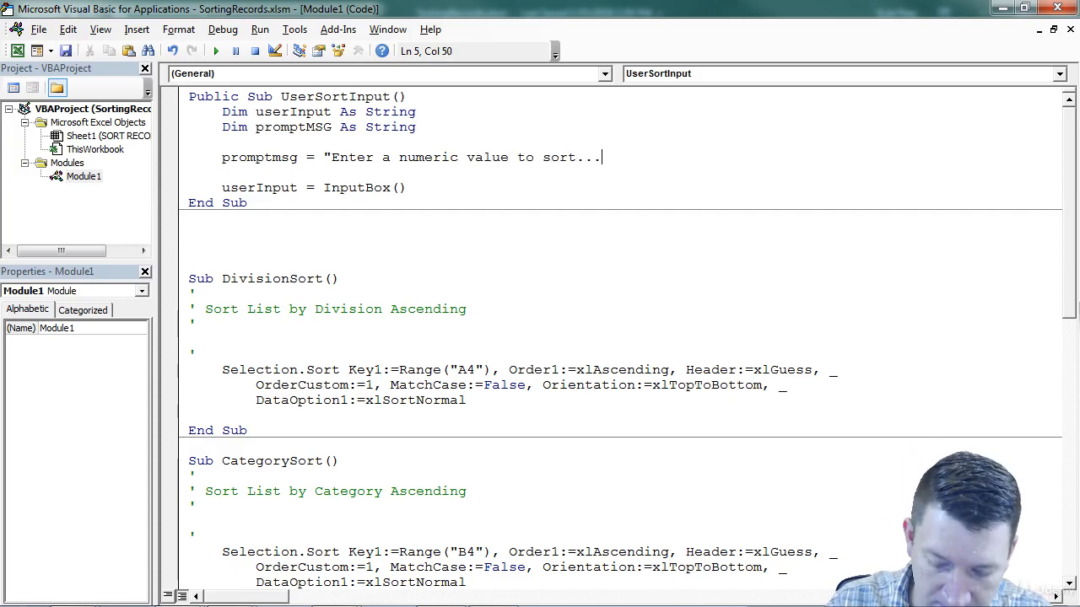
pyautogui.write('"')
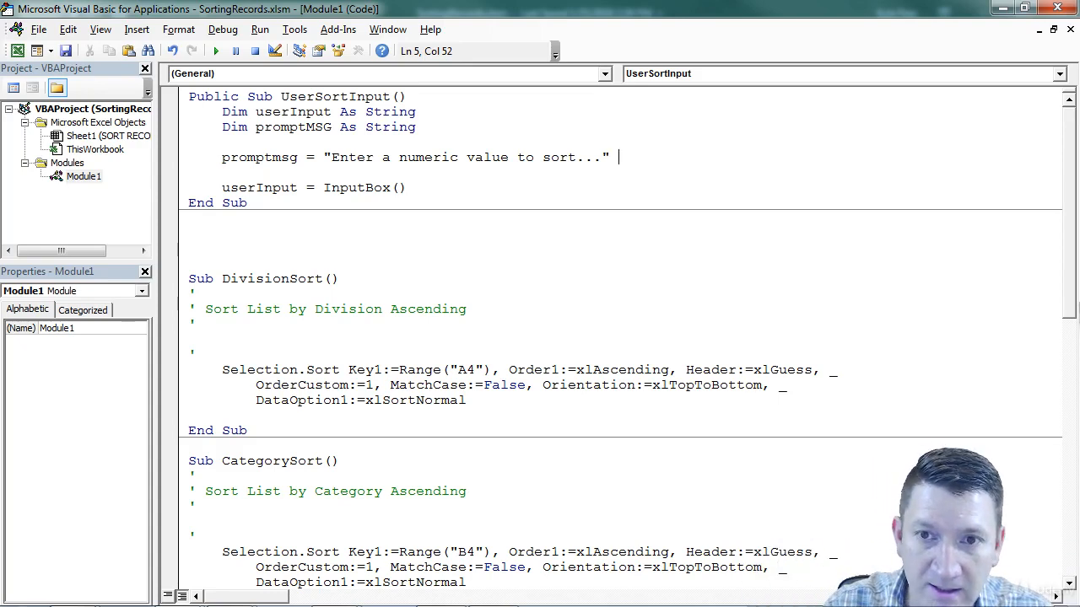
pyautogui.write('&')
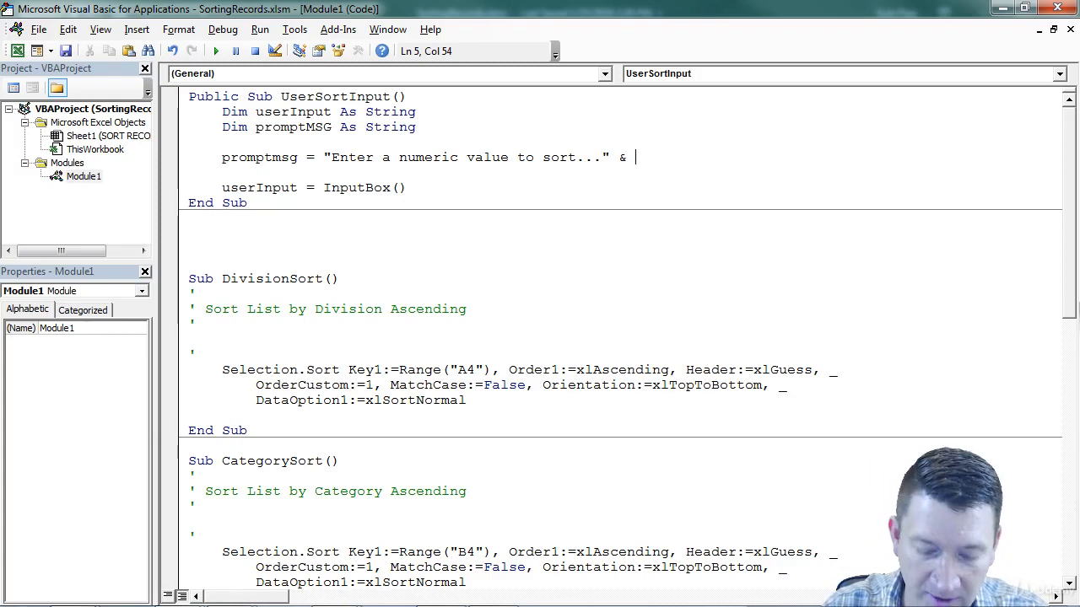
pyautogui.write('vbcrlf & _')
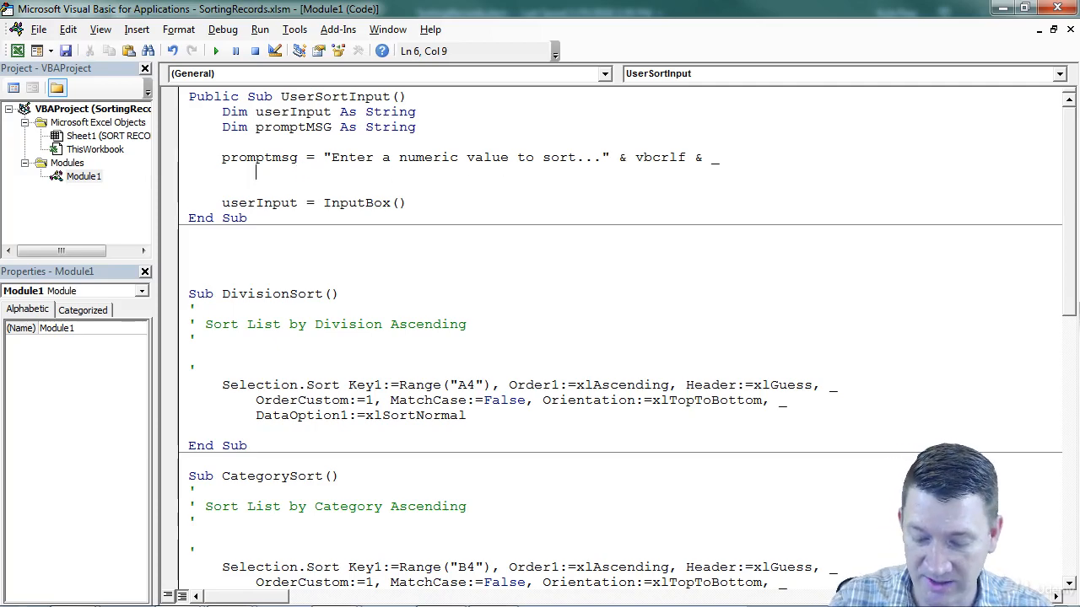
# - Add the continuation line "1 --- Sort by Division" & vbcrlf & _ to the prompt
pyautogui.write('"')
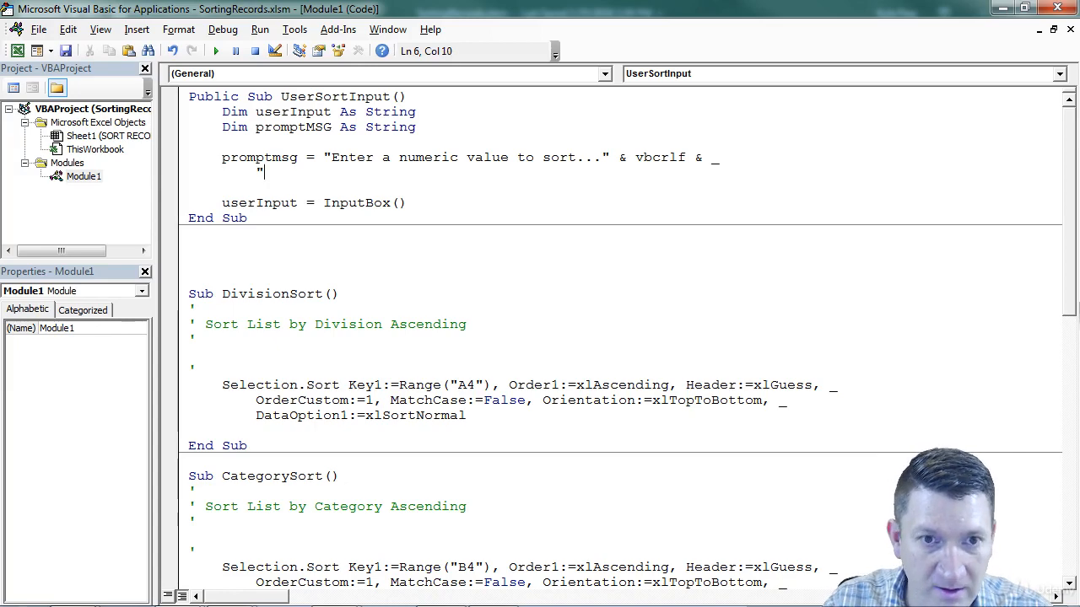
pyautogui.write('1')
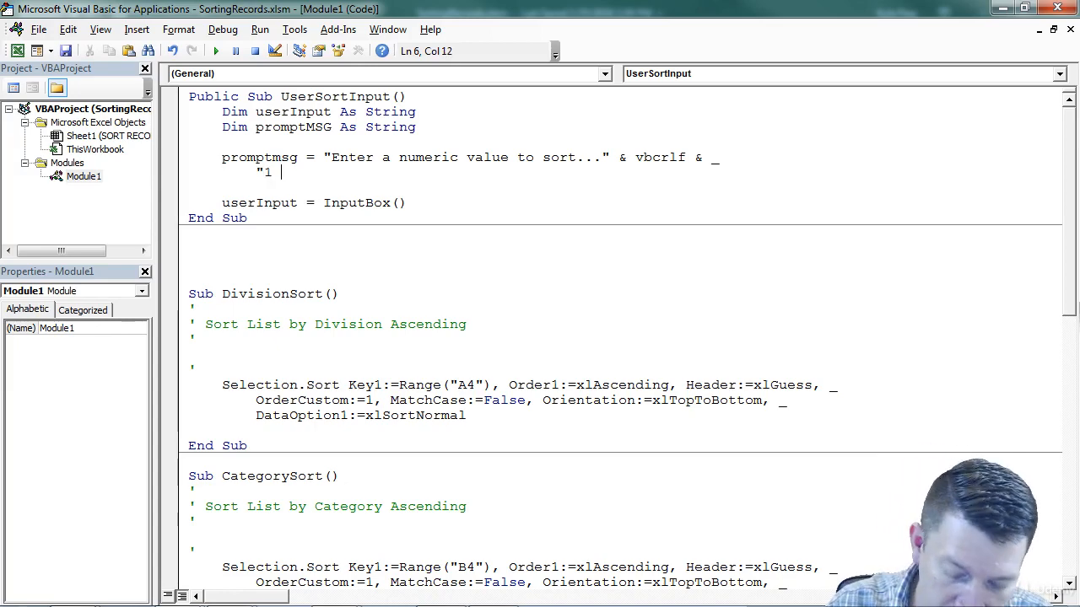
pyautogui.write('--- Sort by D')
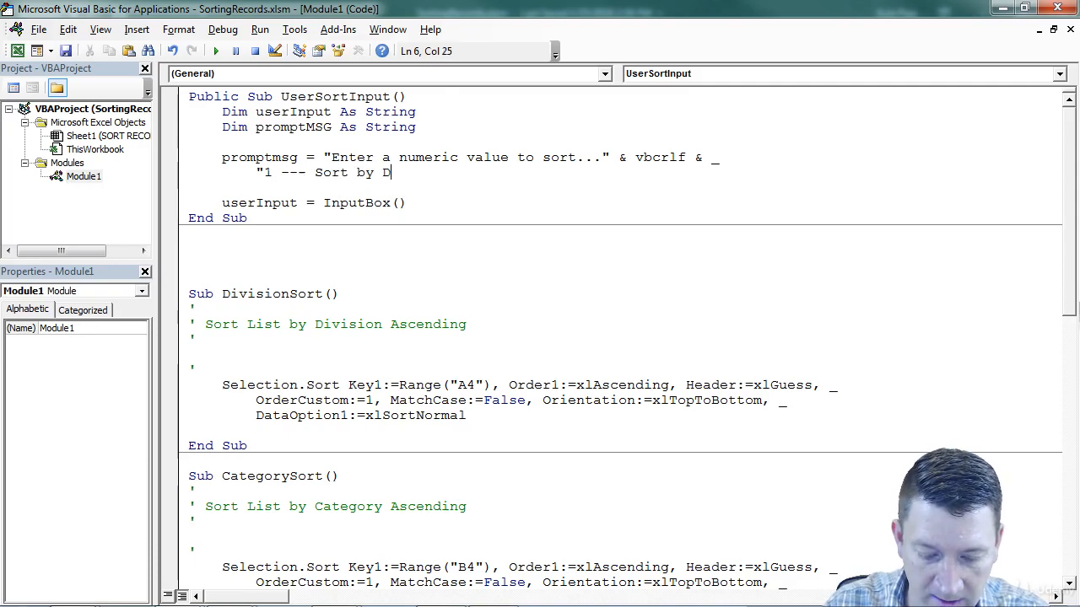
pyautogui.write('ivision')
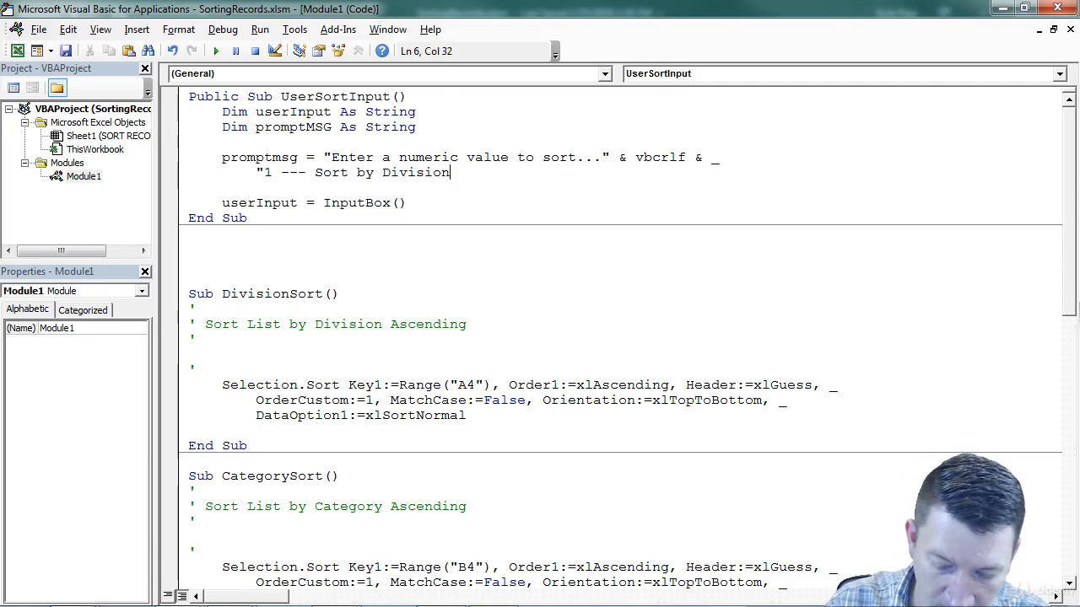
pyautogui.write('" & v')
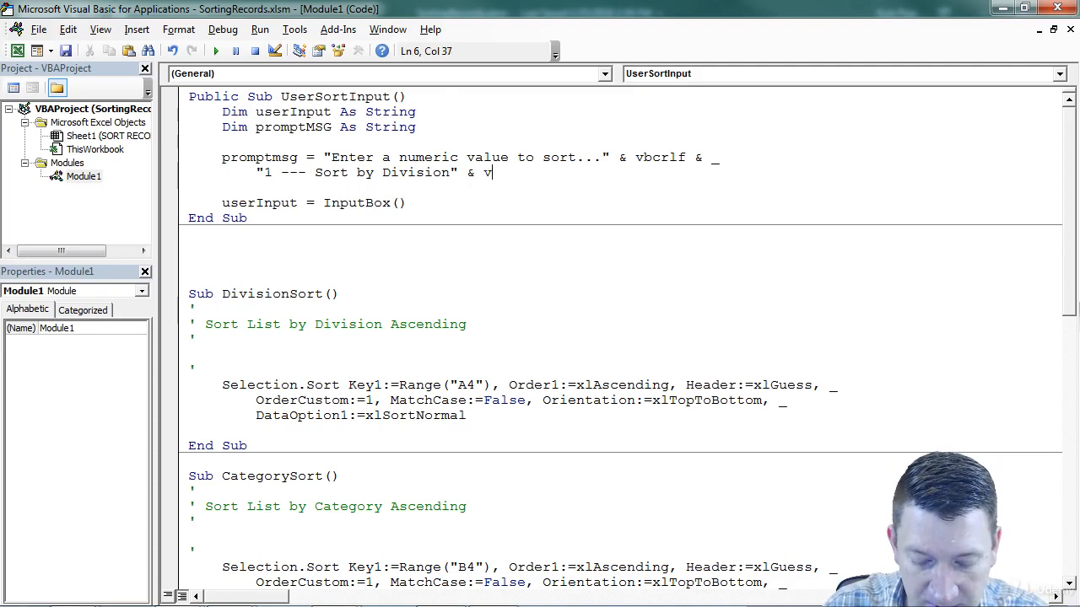
pyautogui.write('bcrlf')
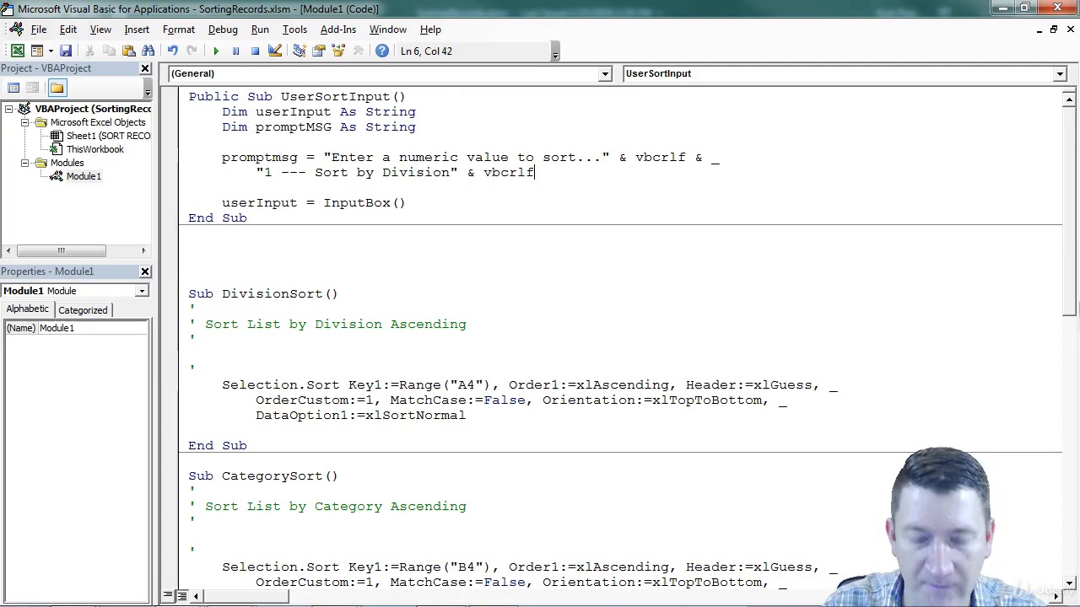
pyautogui.write('&')
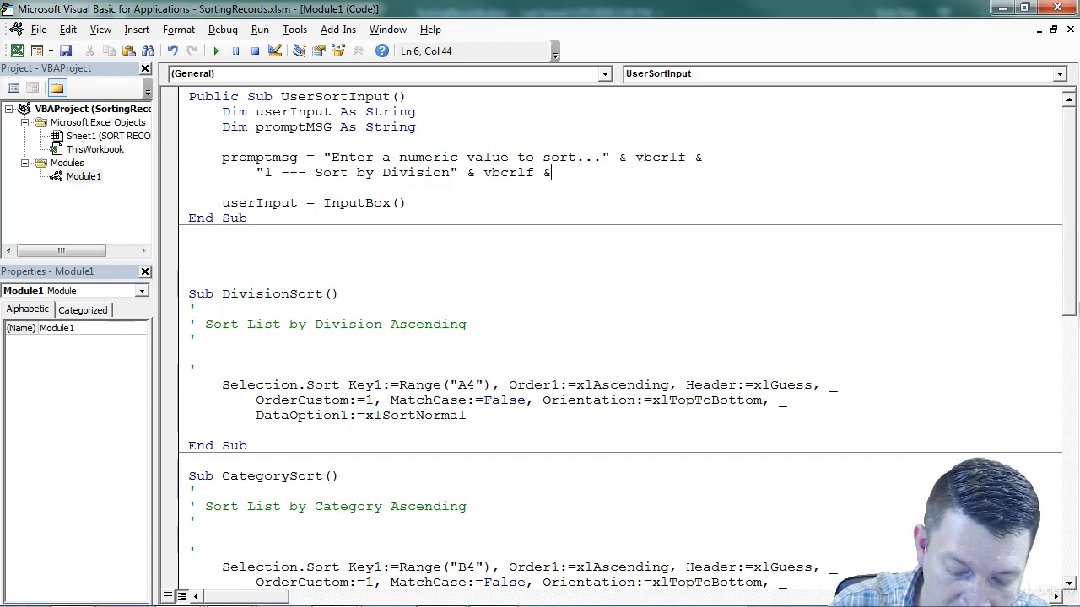
pyautogui.write('_')
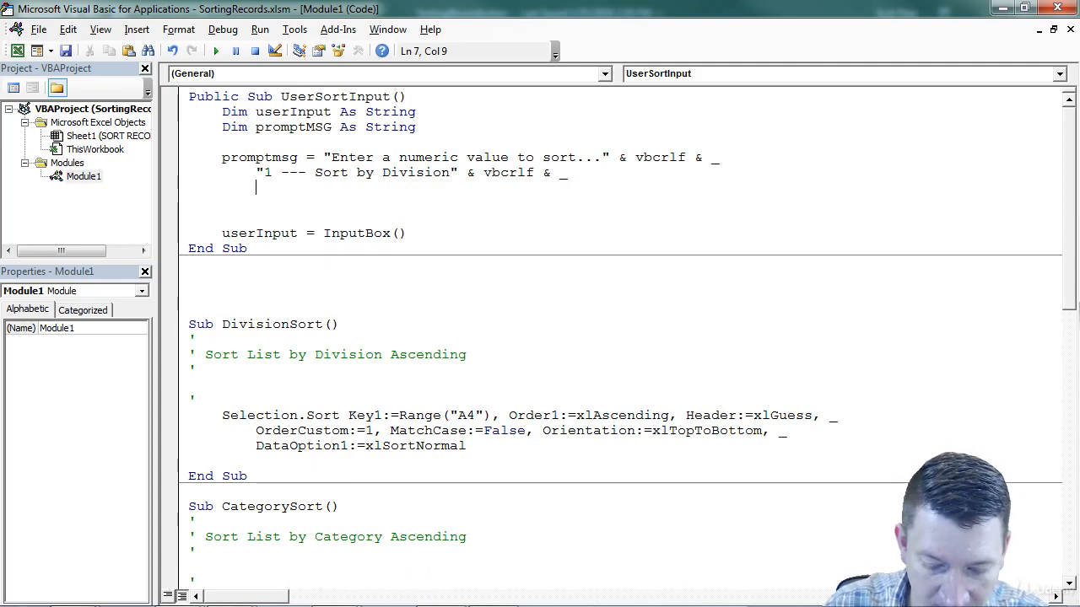
# - Add the prompt lines "2 --- Sort by Category" & vbcrlf and "3 --- Sort by Total"
pyautogui.write('"2')
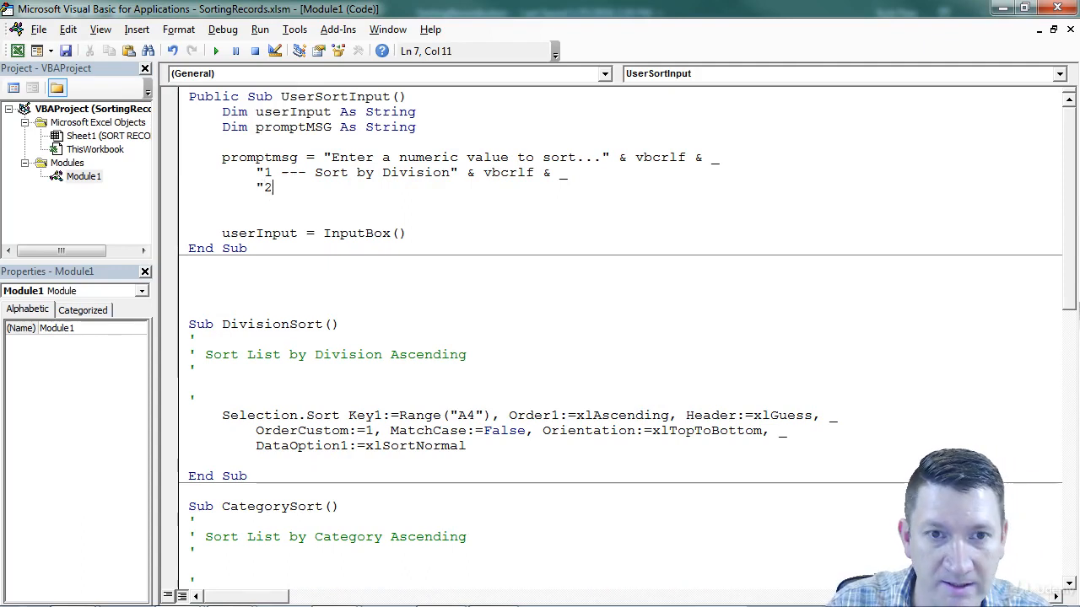
pyautogui.write('--- Sort by')
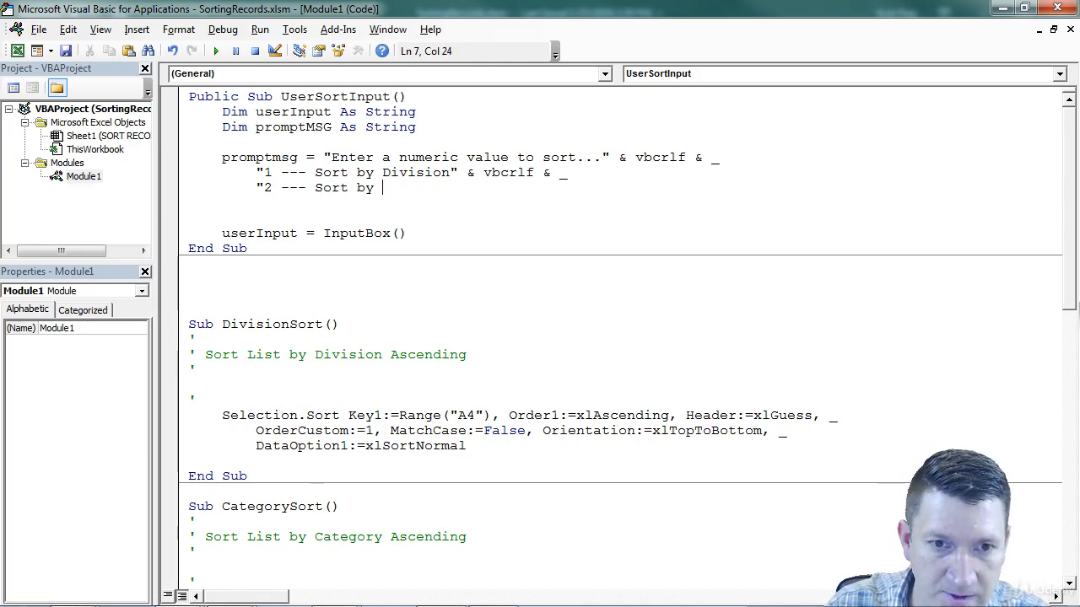
pyautogui.write('Categor')
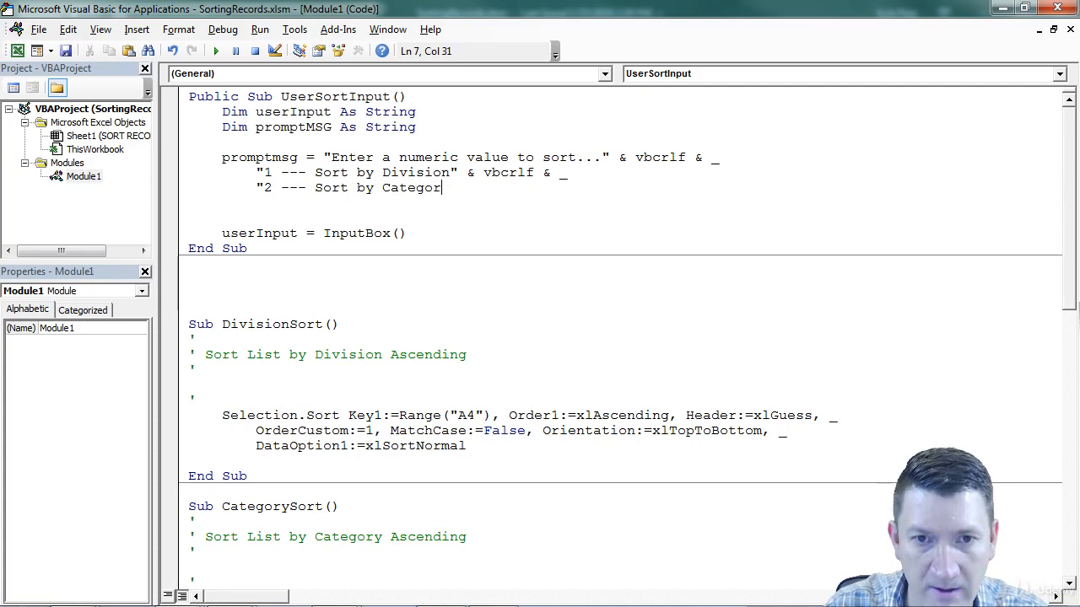
pyautogui.write('y" & vb')
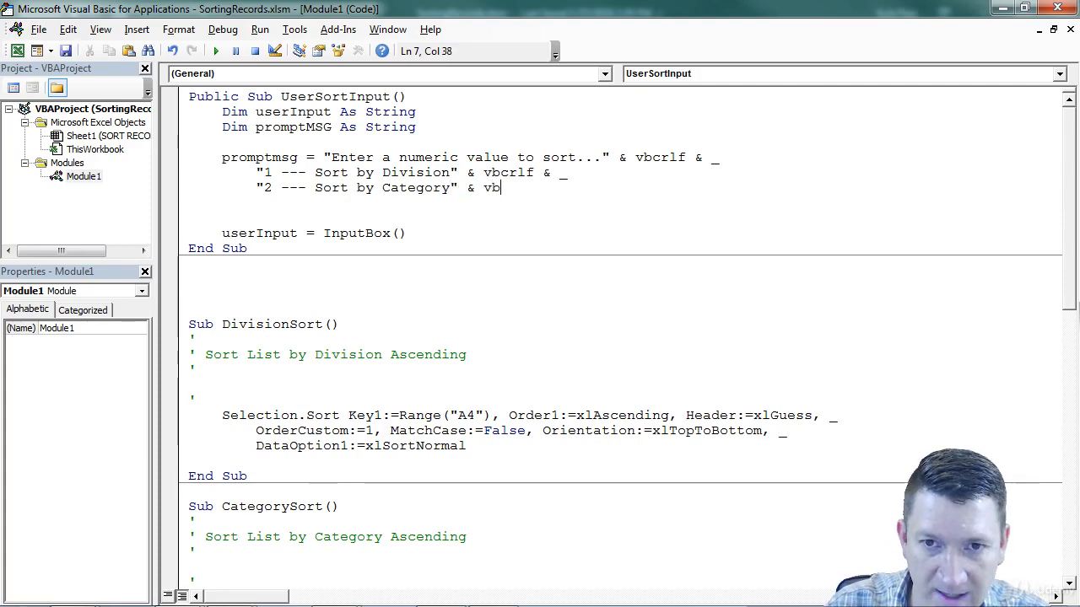
pyautogui.write('crlf')
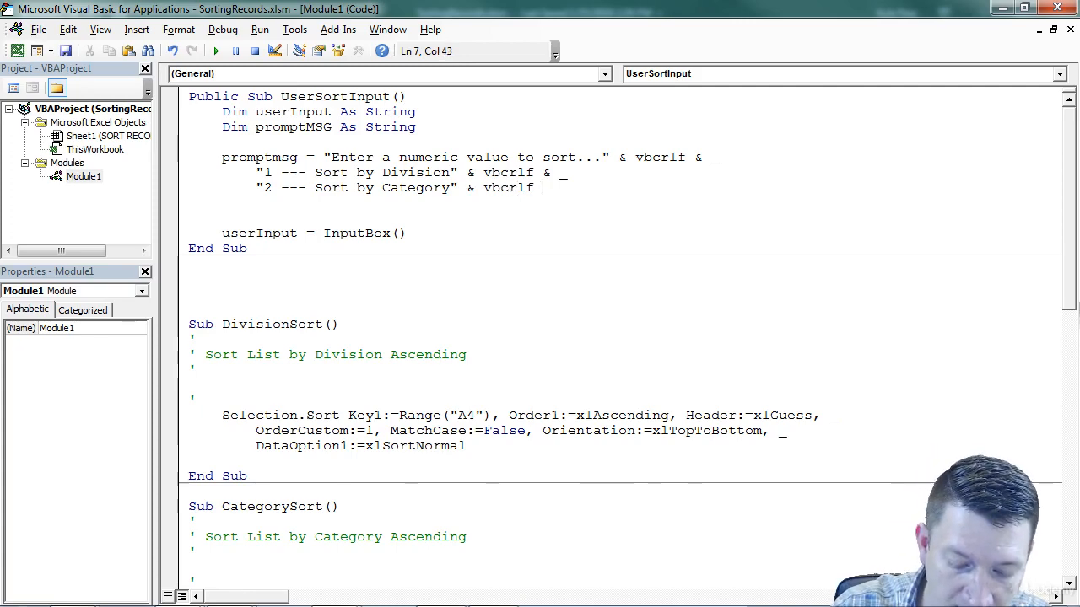
pyautogui.press('Enter')
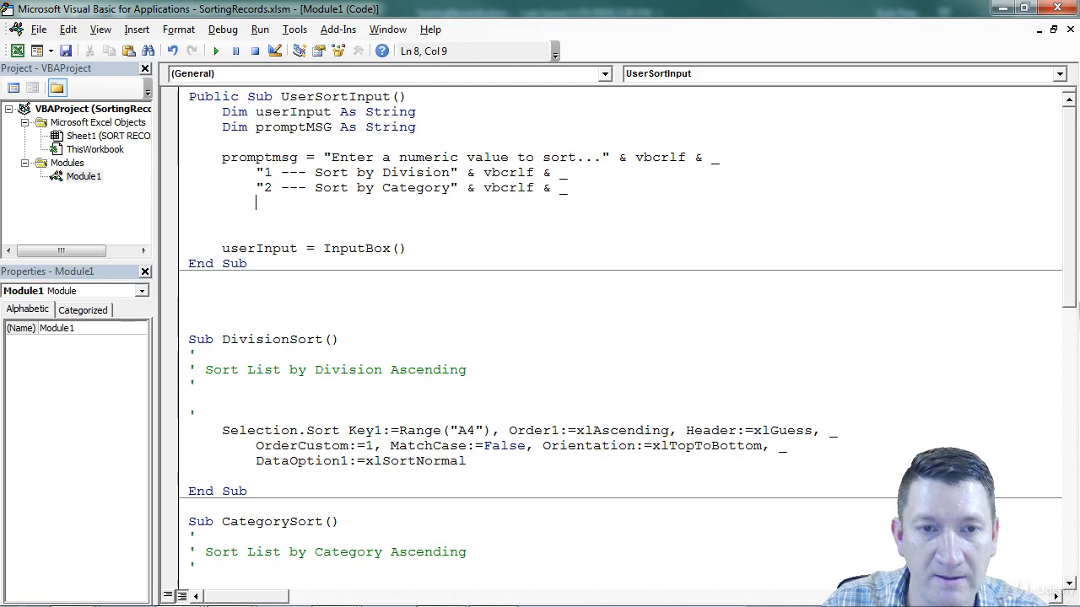
pyautogui.write('"3 --- Sort by')
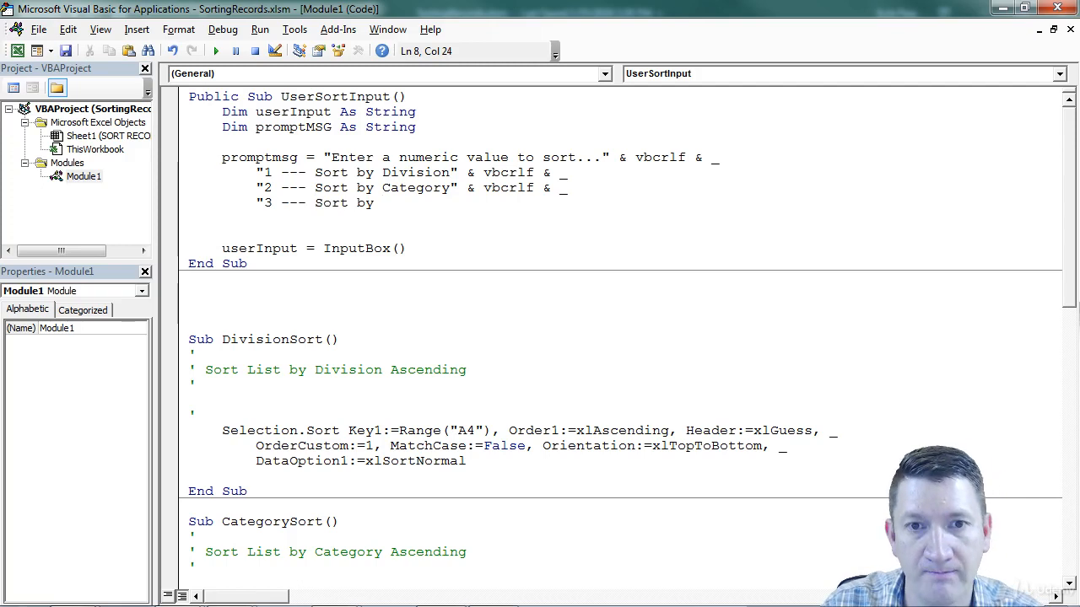
pyautogui.write('Total"')
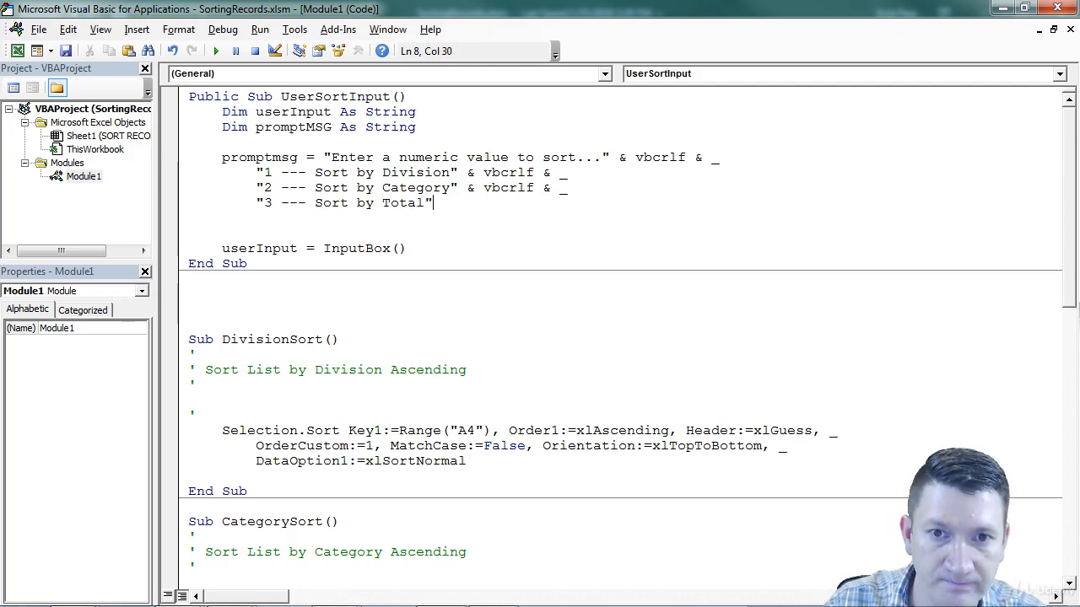
pyautogui.moveTo(178, 199)
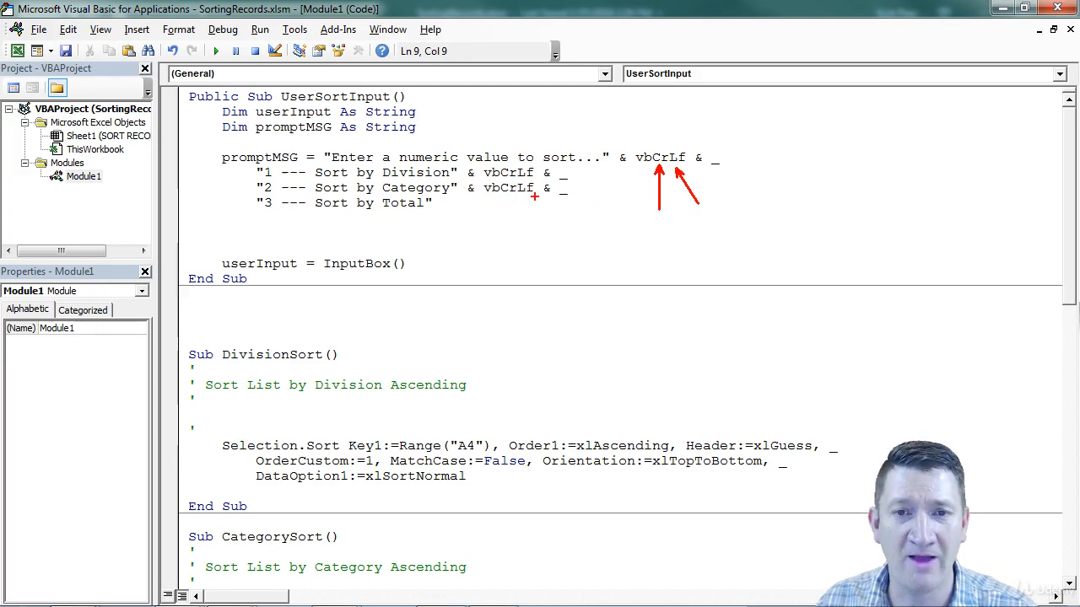
pyautogui.moveTo(292, 147)
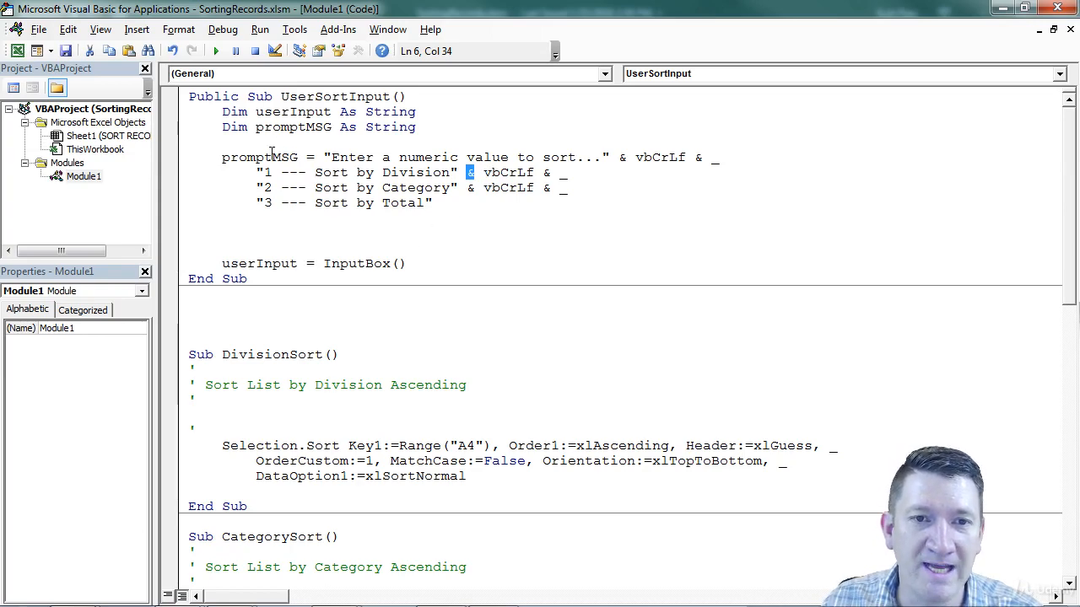
# - Put promptMSG inside InputBox() and run the UserSortInput macro with F5
pyautogui.doubleClick(259, 157)
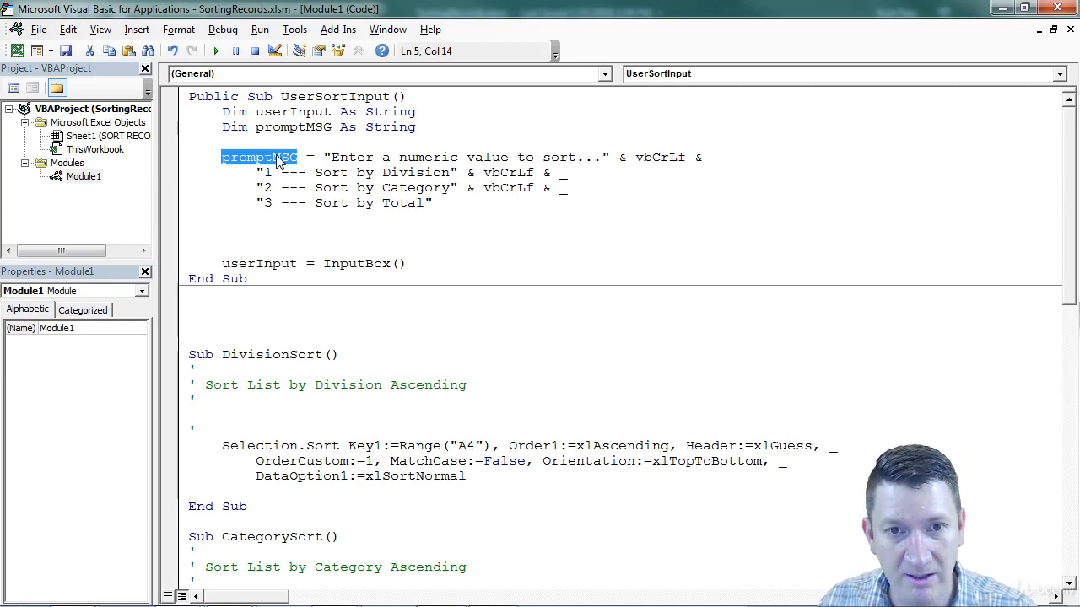
pyautogui.write('promptMSG')
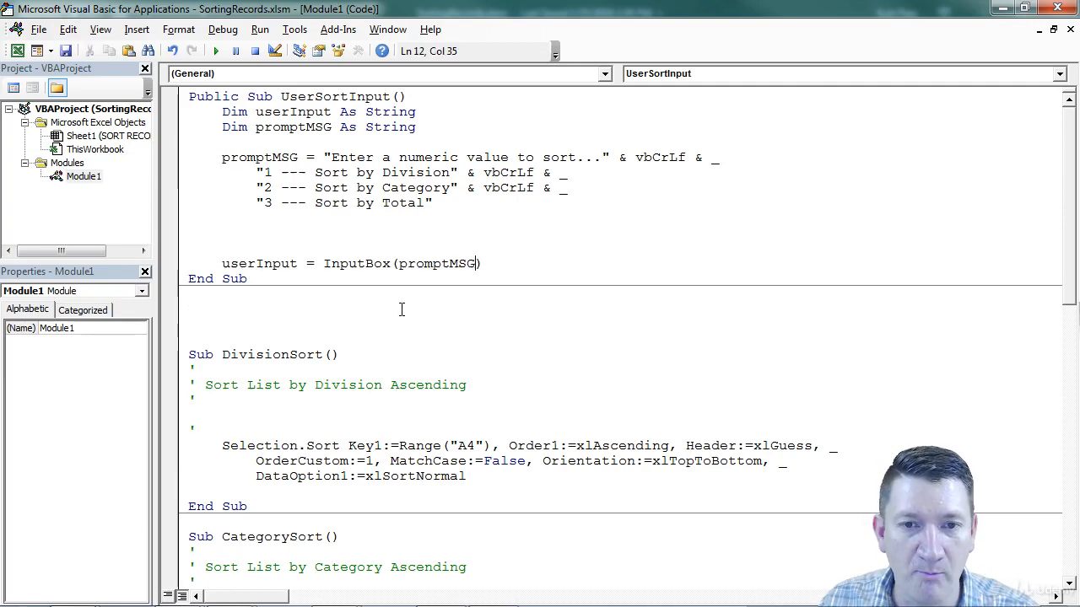
pyautogui.moveTo(391, 243)
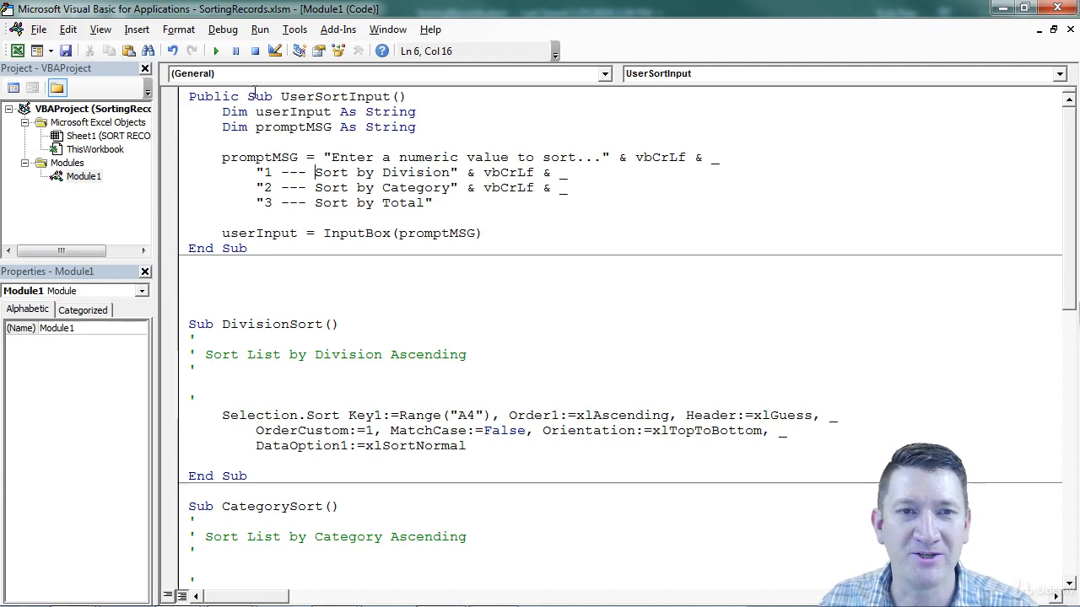
pyautogui.press('F5')
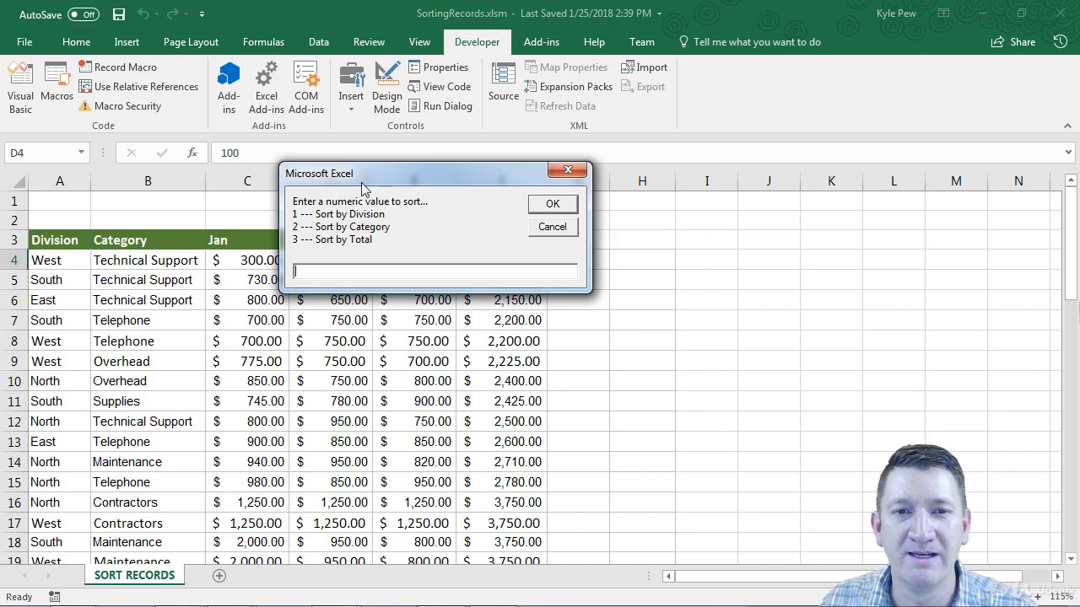
pyautogui.moveTo(432, 226)
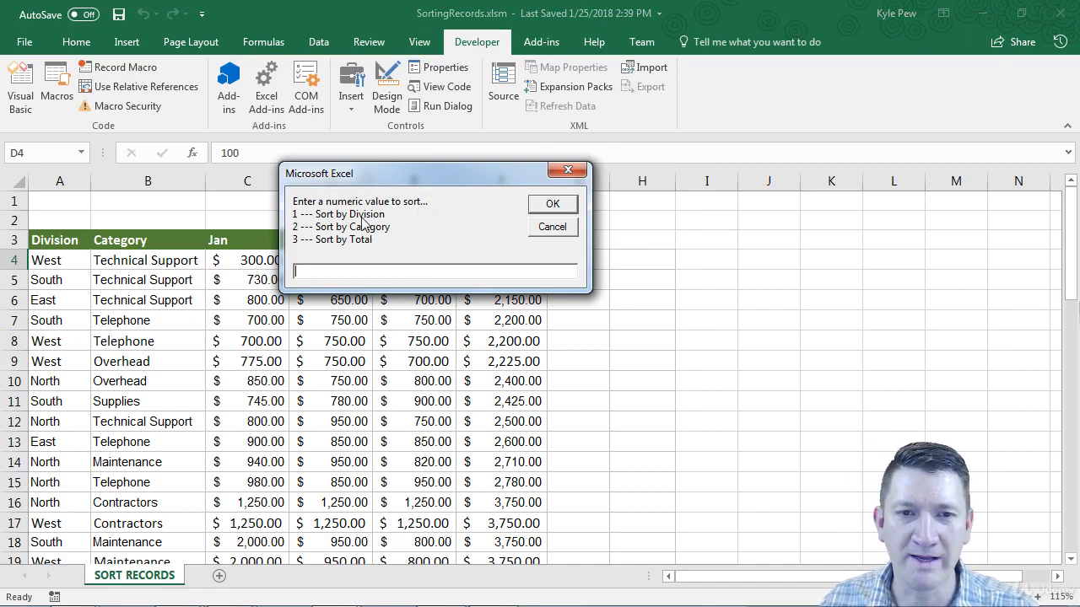
pyautogui.moveTo(344, 245)
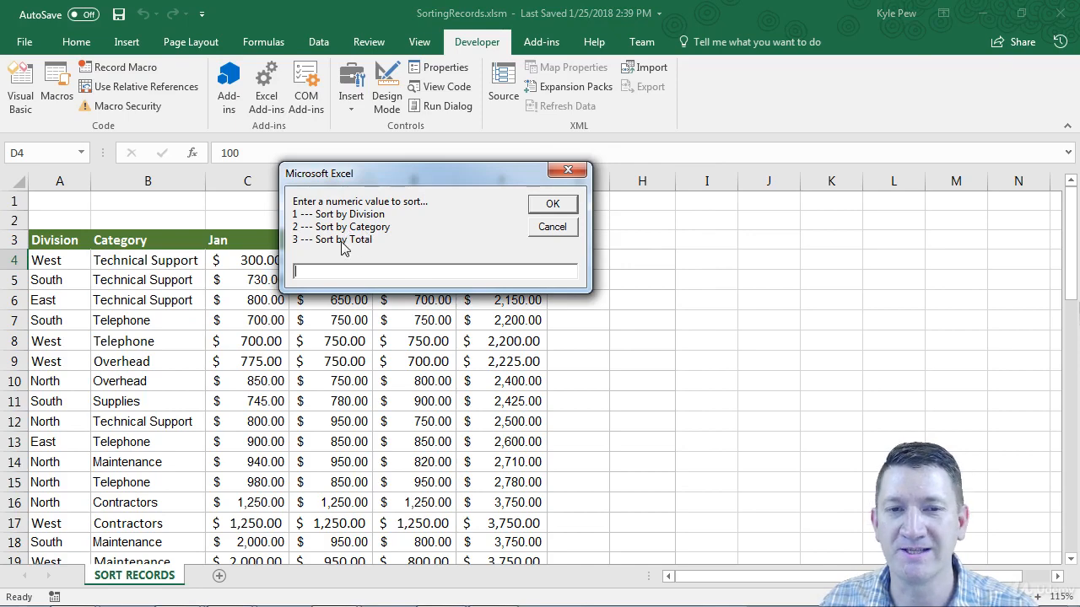
pyautogui.moveTo(341, 270)
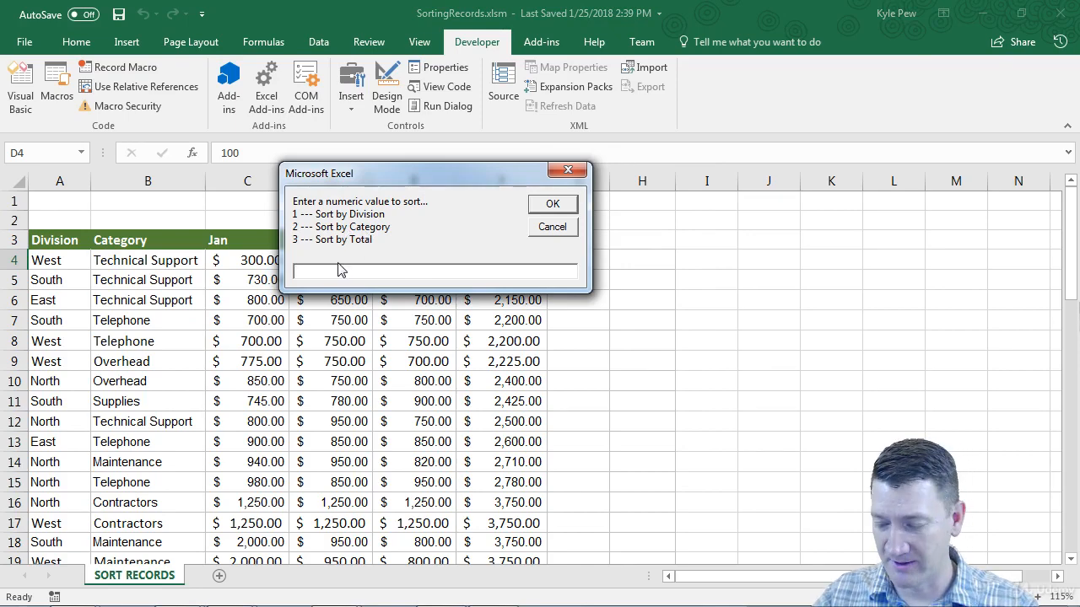
# - Enter 2 in the Excel input box to sort by Category
pyautogui.write('2')
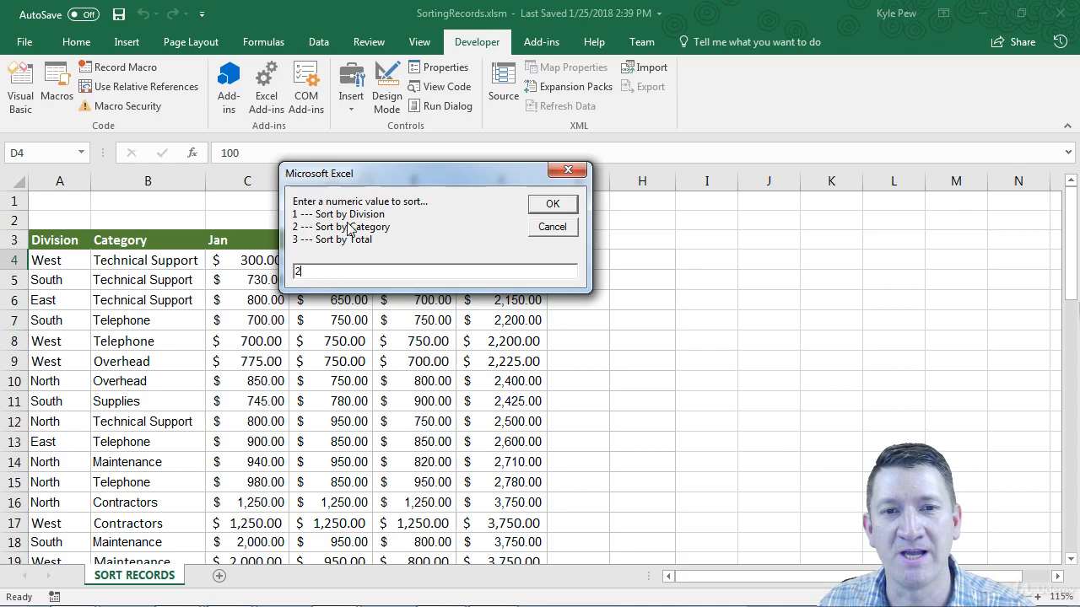